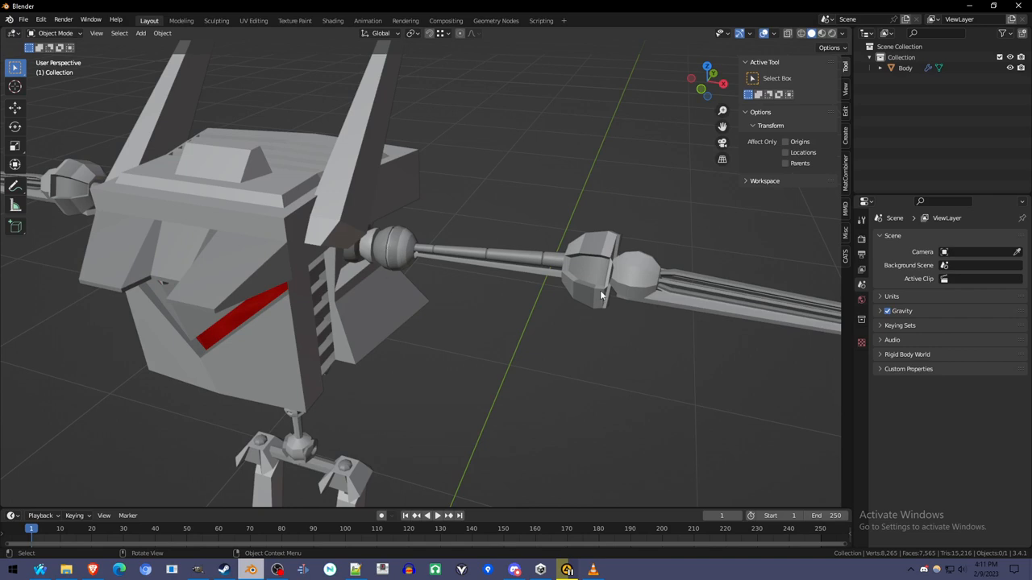
mouse_move(395, 256)
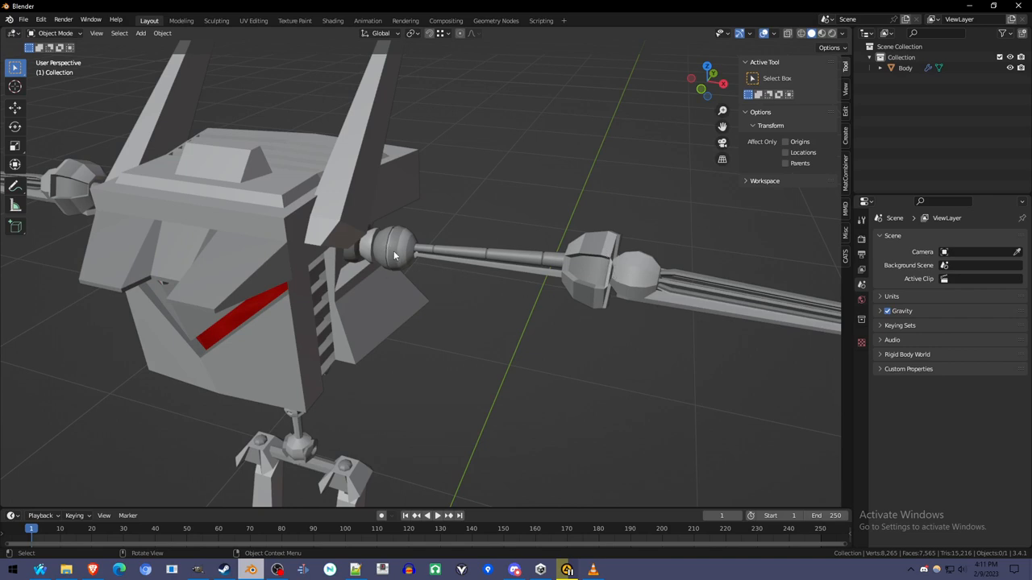
mouse_move(413, 264)
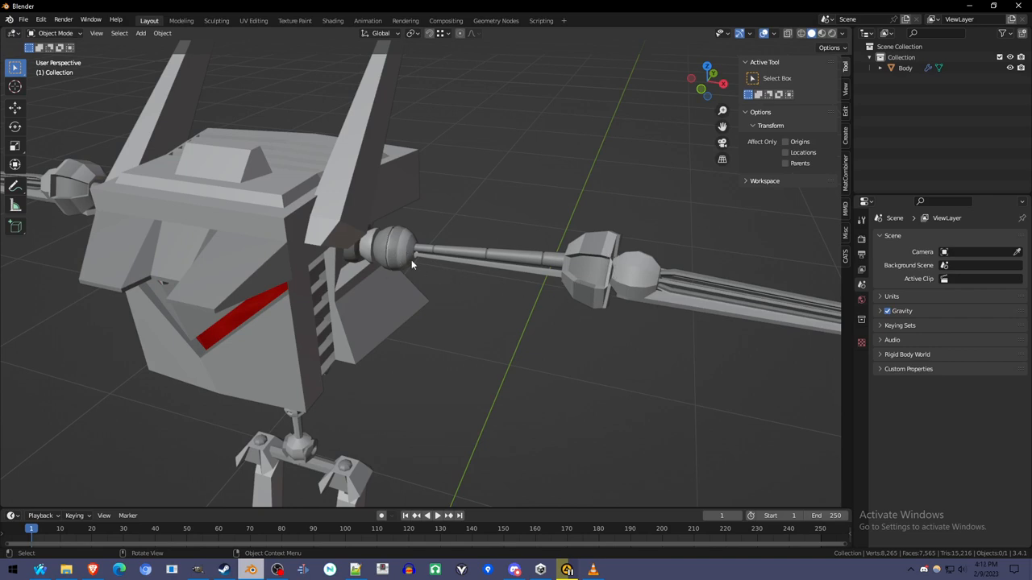
mouse_move(403, 248)
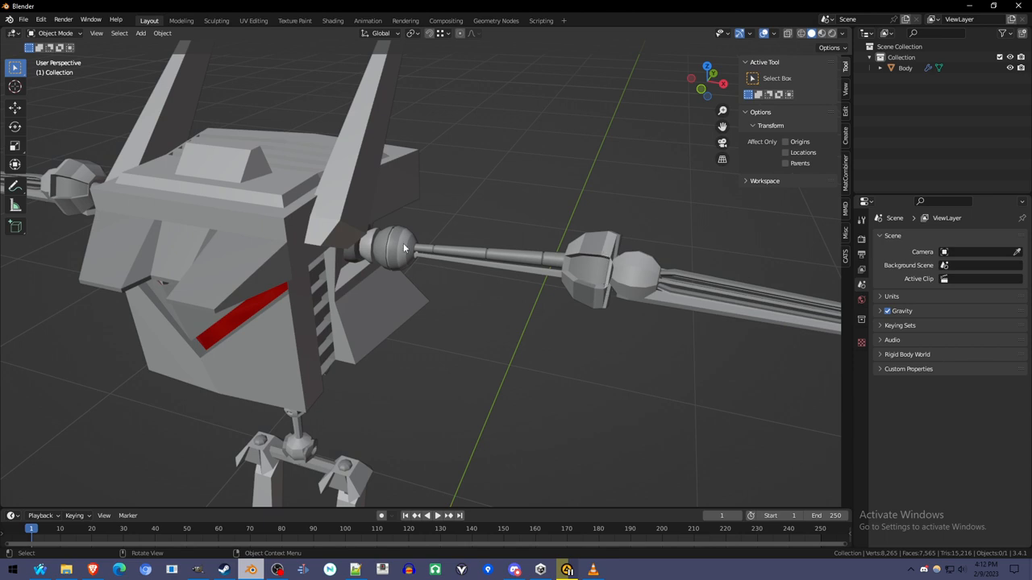
mouse_move(596, 307)
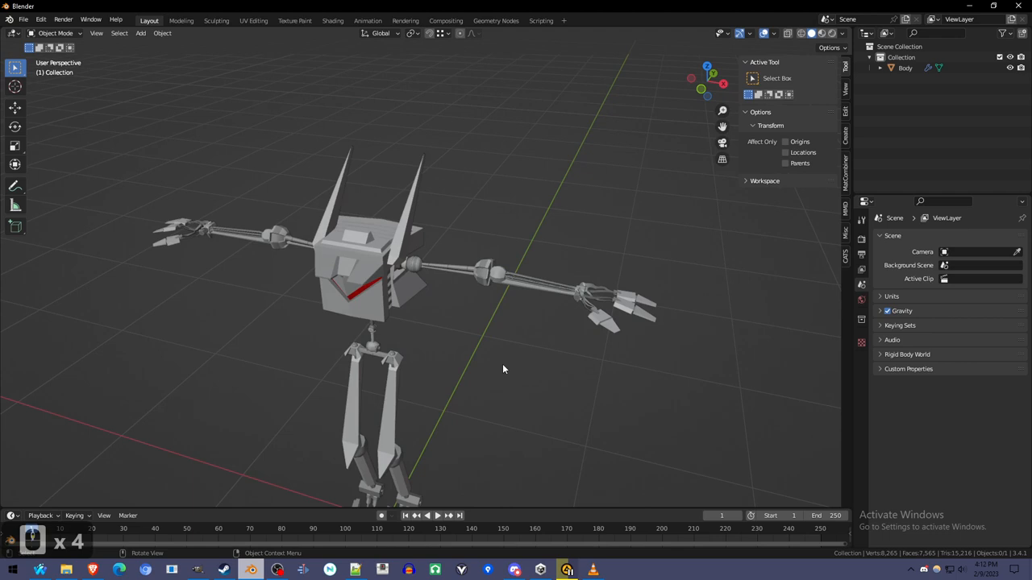
Step: Add a single-bone armature at the base of the robot's legs
drag(503, 369, 503, 267)
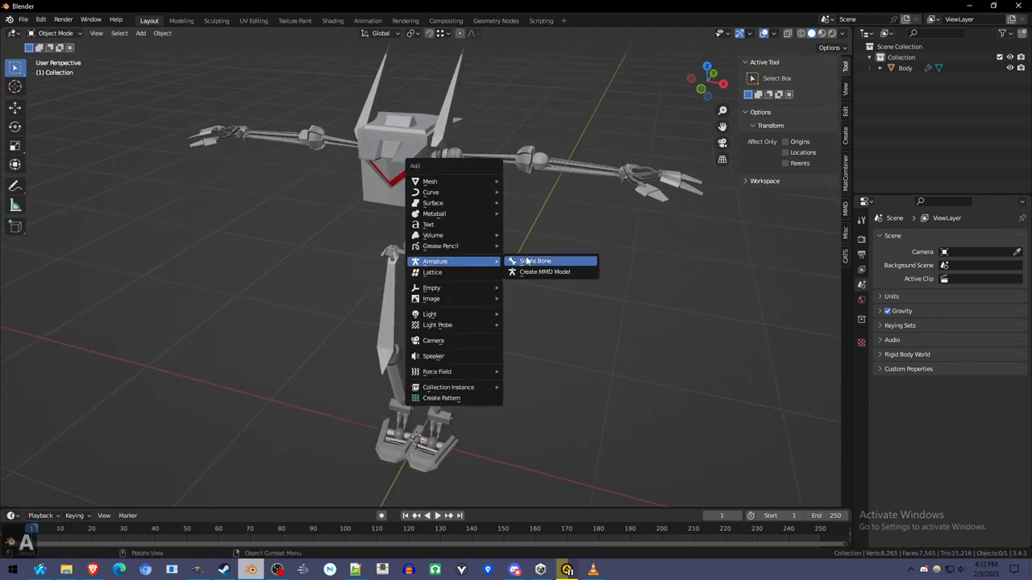
click(535, 261)
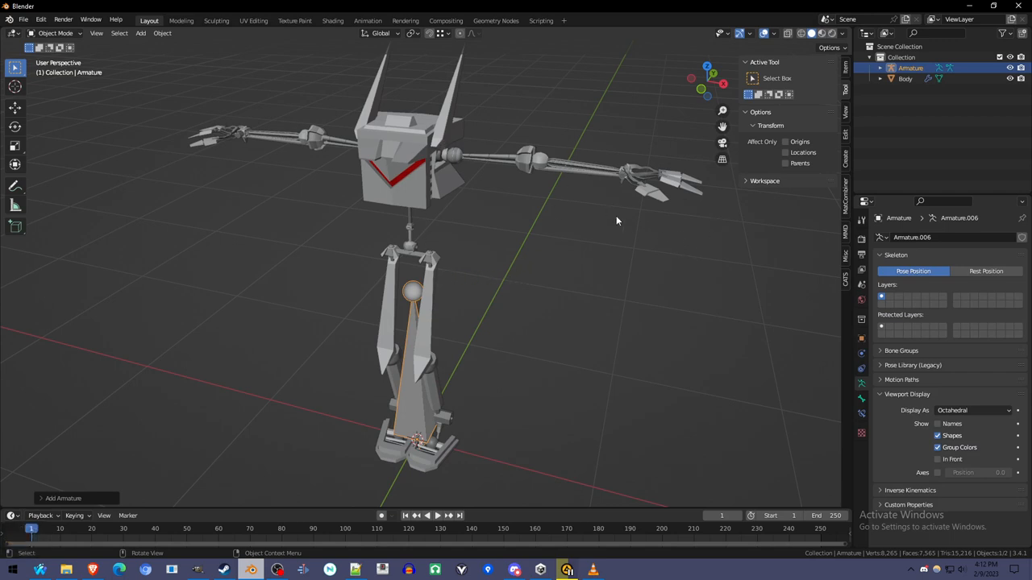
scroll(up, 3)
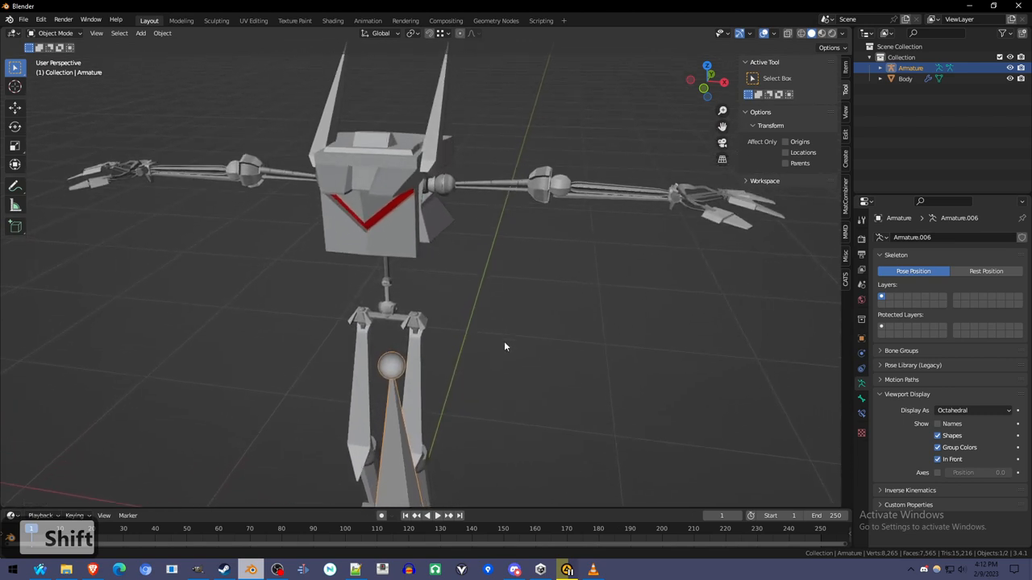
Step: Snap the 3D cursor to the shoulder joint in the body's Edit Mode and return to Object Mode
drag(506, 347, 467, 280)
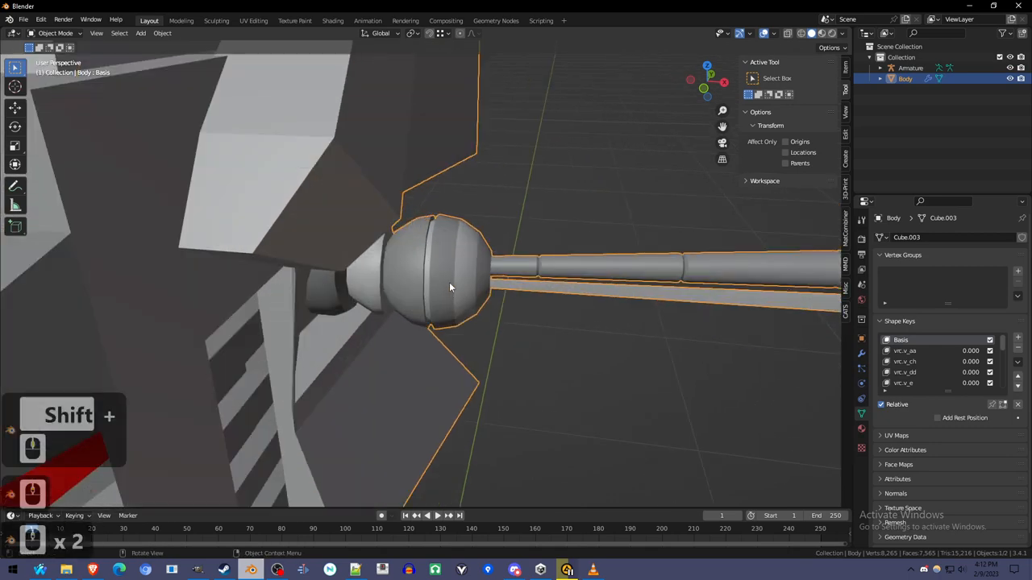
key(Tab)
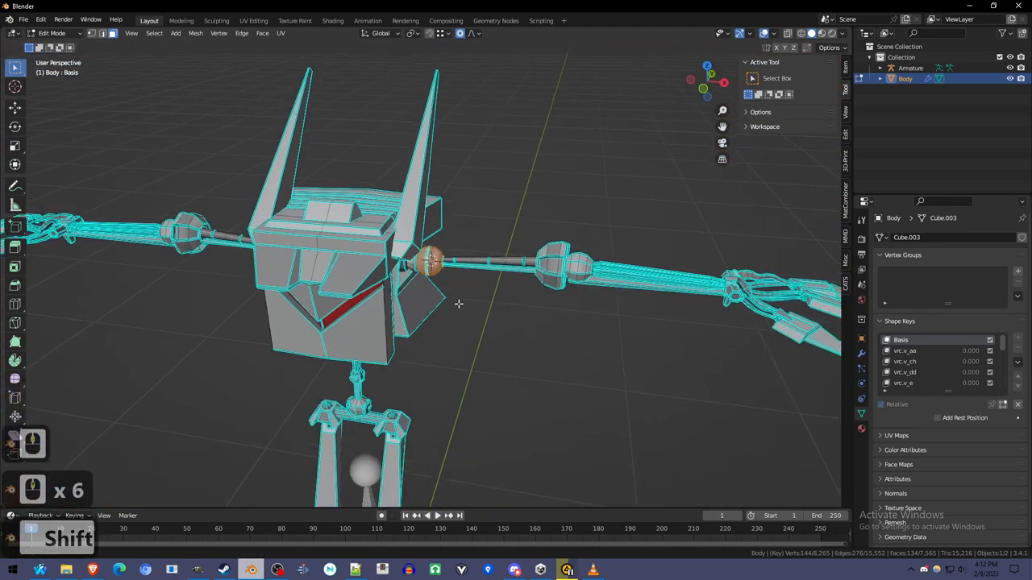
drag(458, 304, 400, 319)
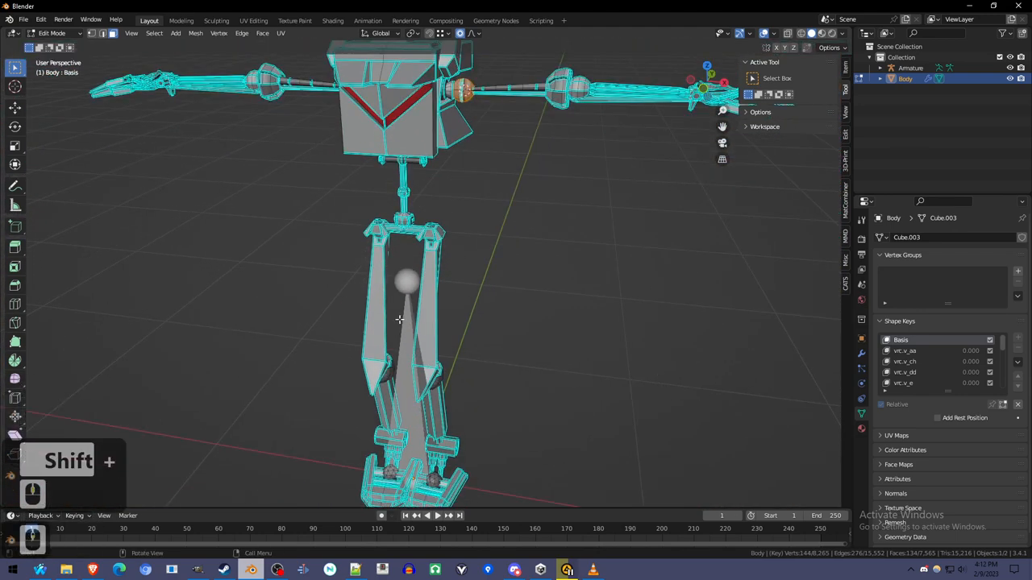
key(Tab)
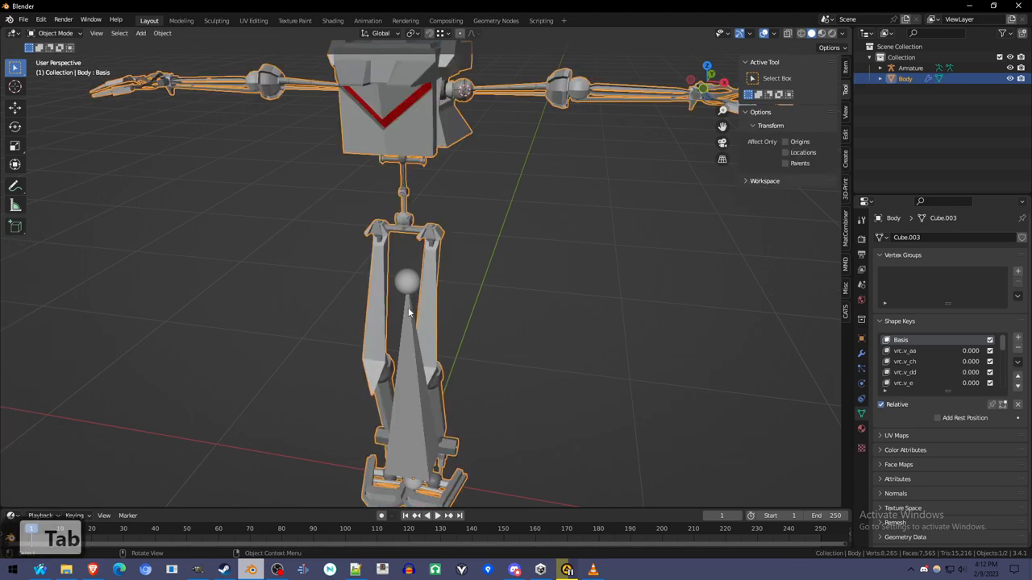
key(Tab)
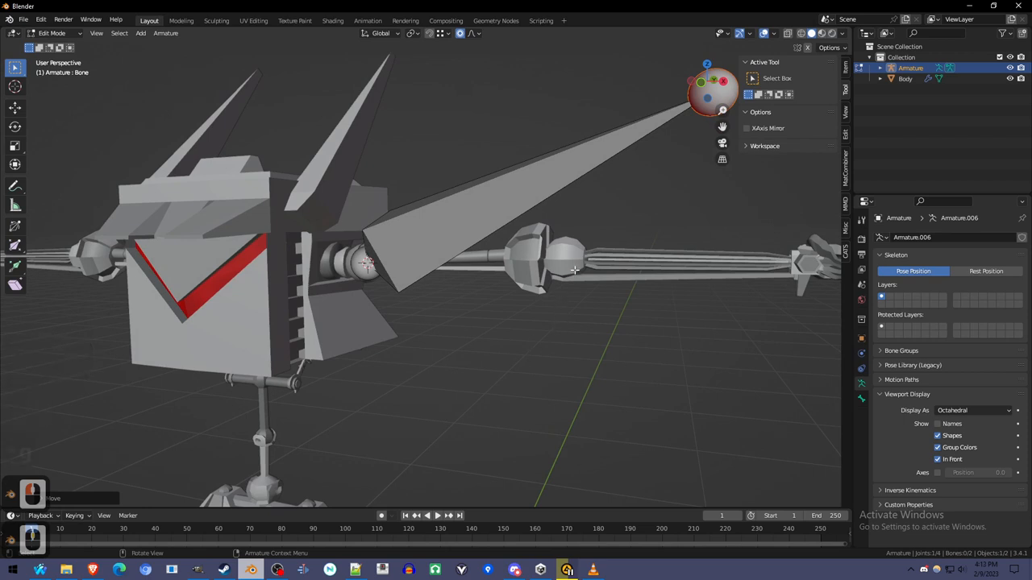
Step: Place the cursor at the elbow, then snap the upper-arm bone tip onto it in the armature's Edit Mode
key(Tab)
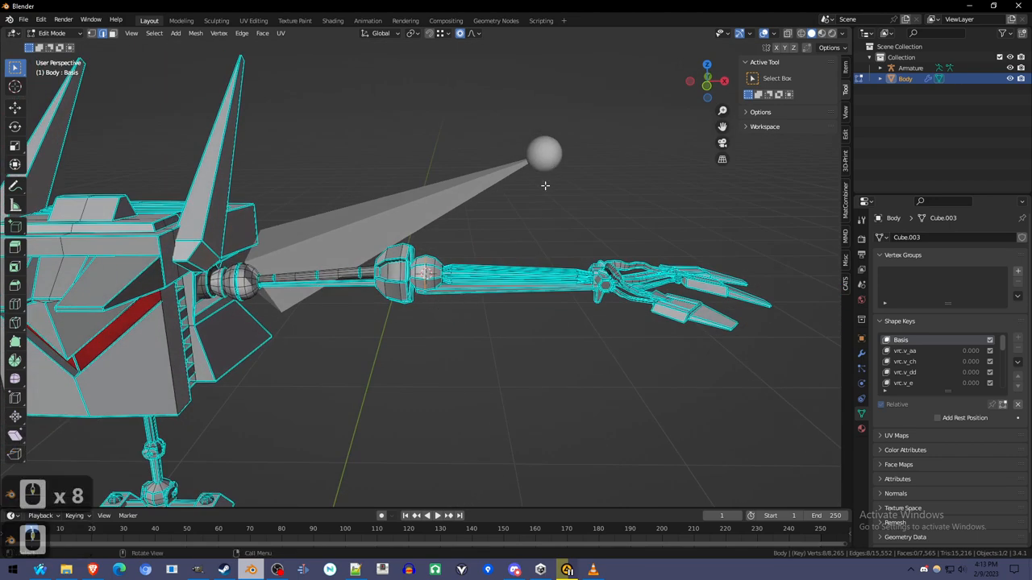
key(Tab)
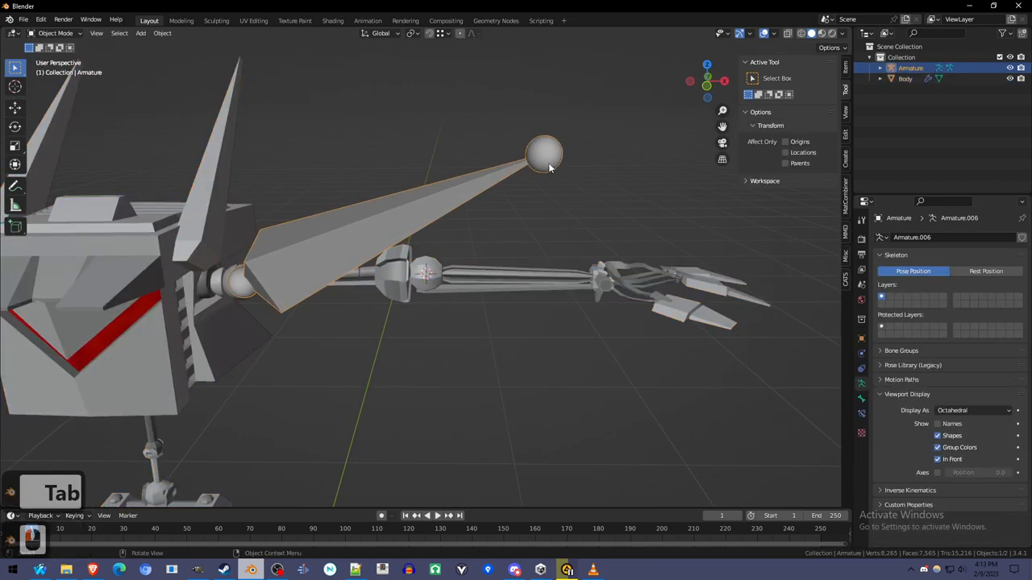
key(Tab)
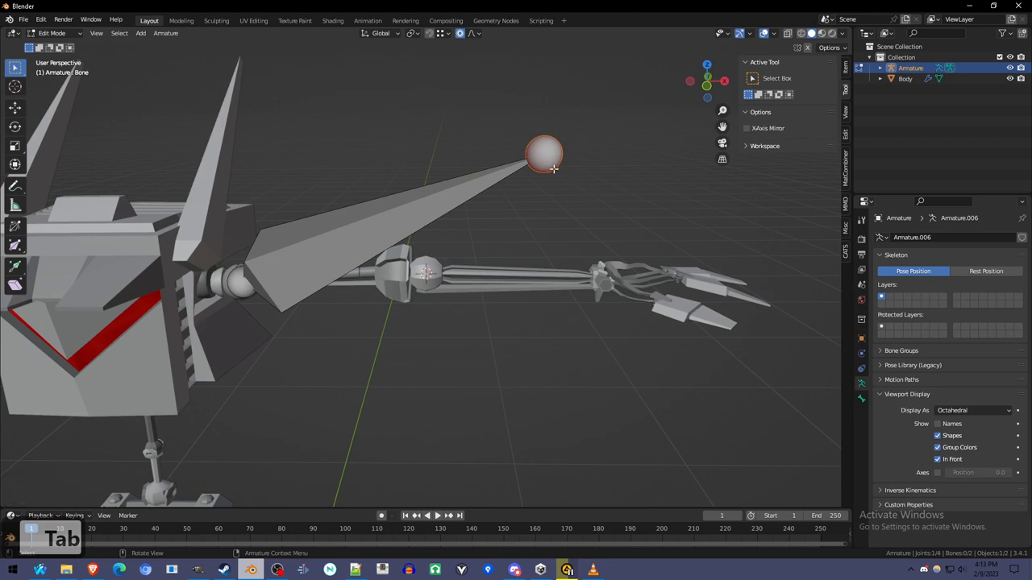
key(shift+s)
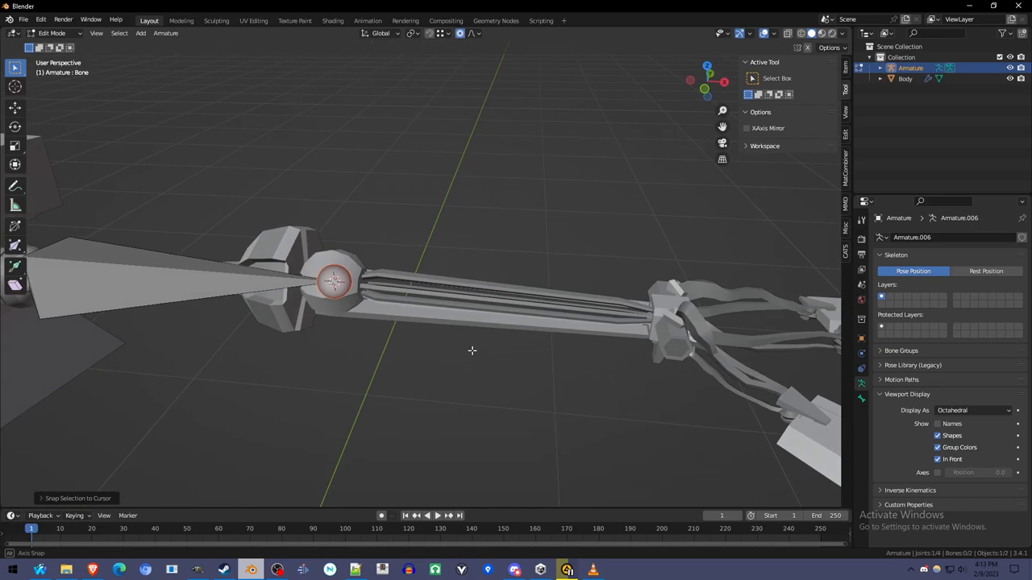
Step: Leave the armature and snap the cursor to the wrist geometry in the body's Edit Mode
key(Tab)
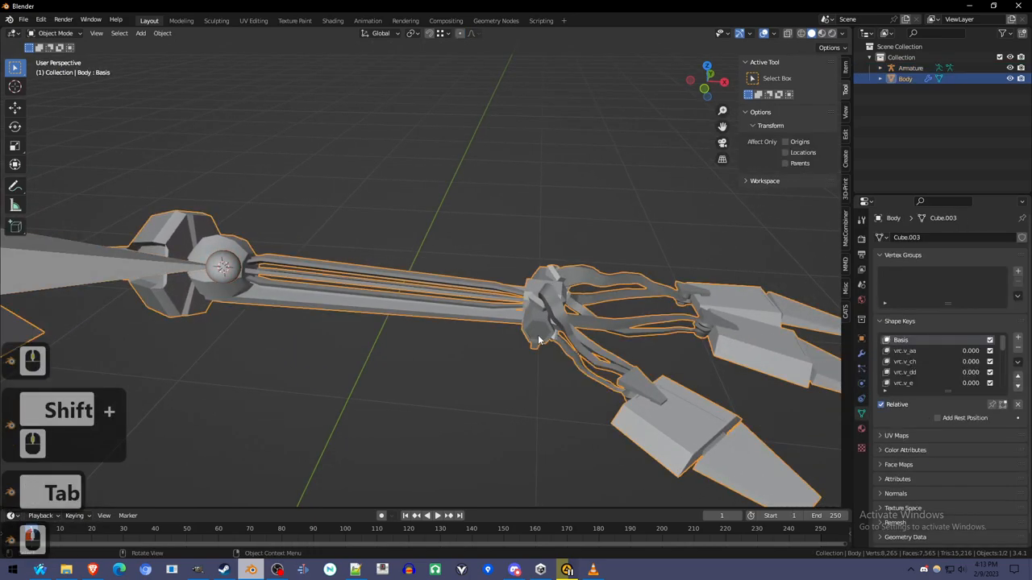
key(Tab)
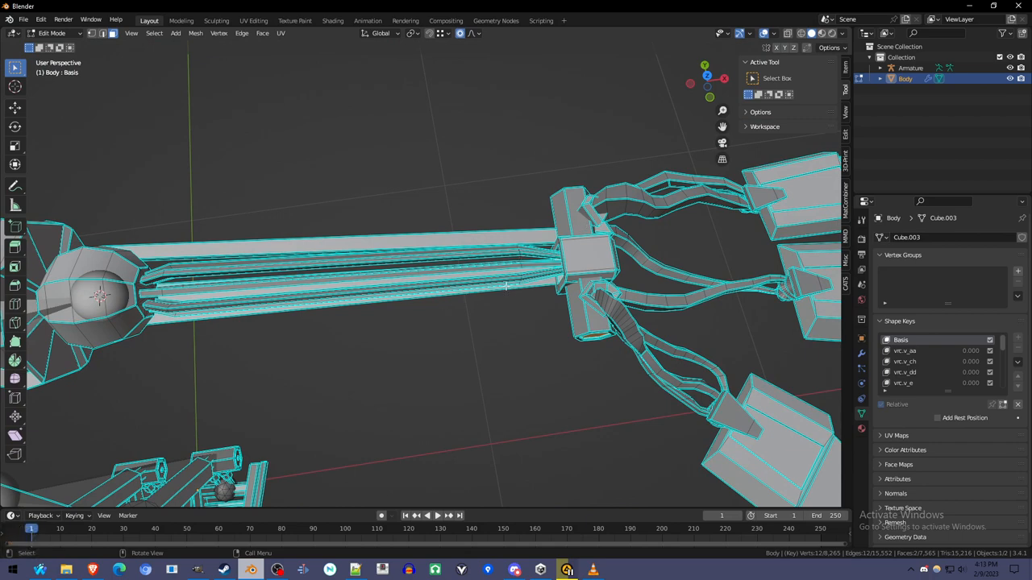
drag(516, 290, 484, 307)
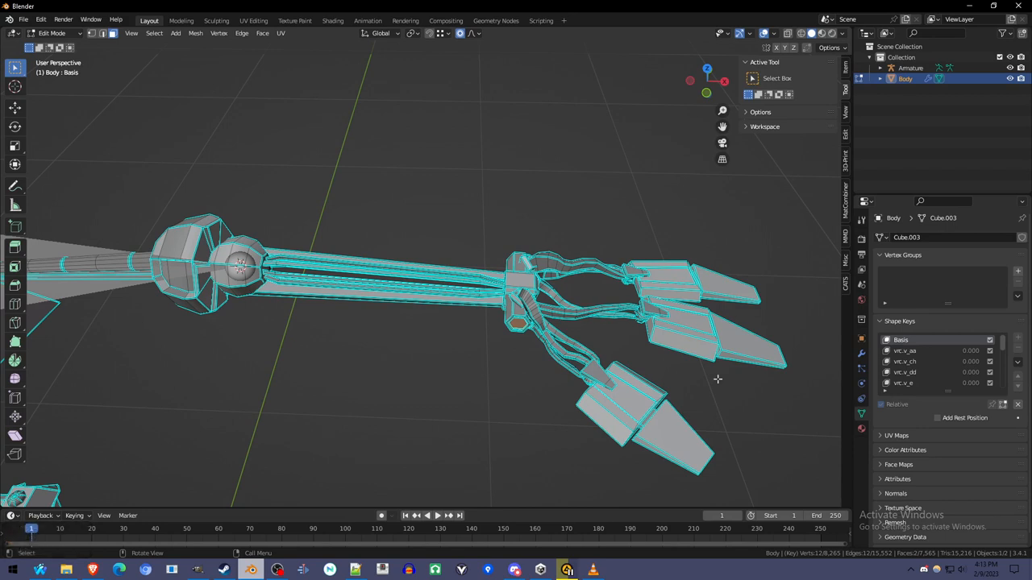
mouse_move(558, 306)
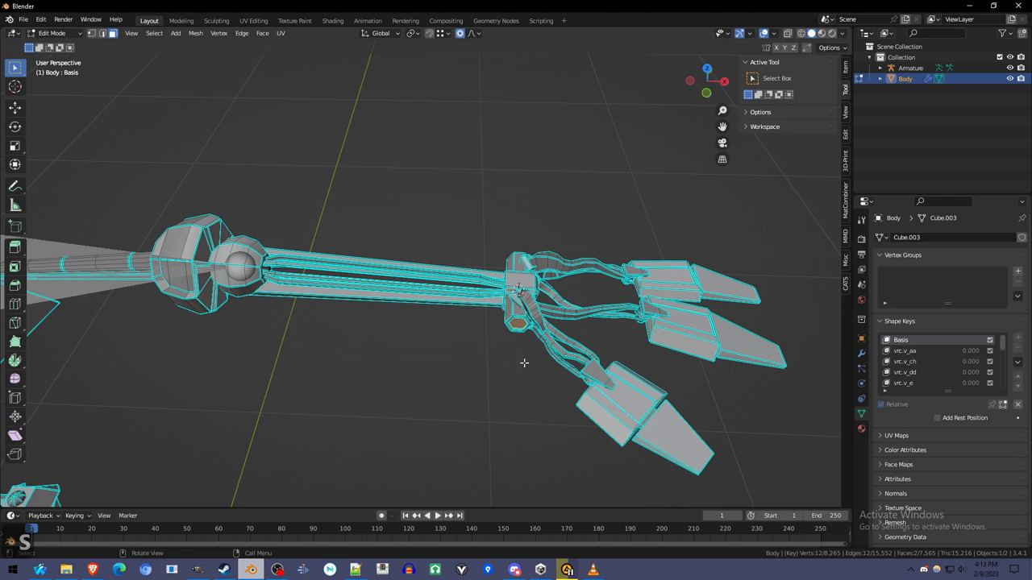
Step: Extrude a forearm bone to the wrist and branch bones into each of the three fingers
key(Tab)
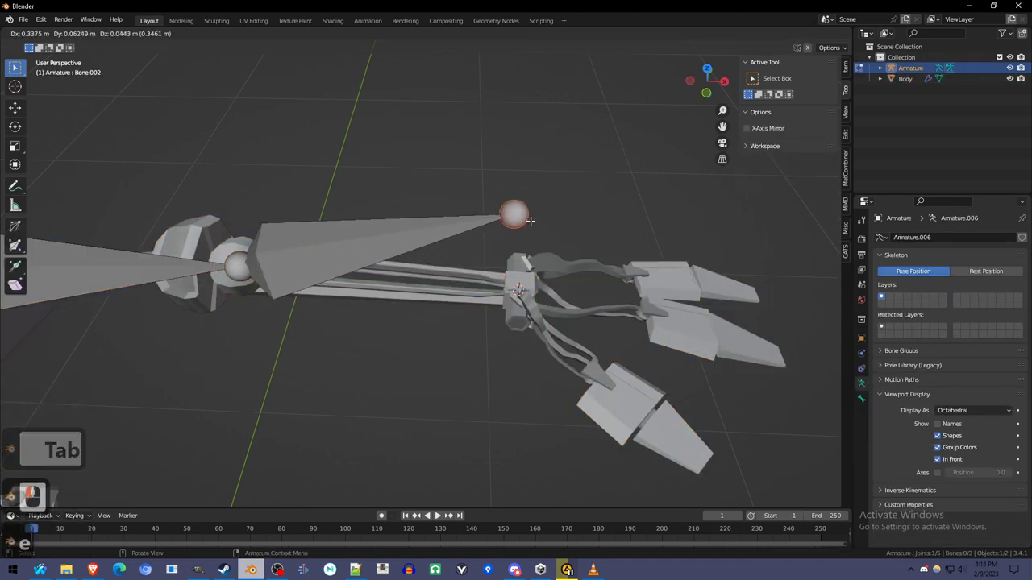
key(Tab)
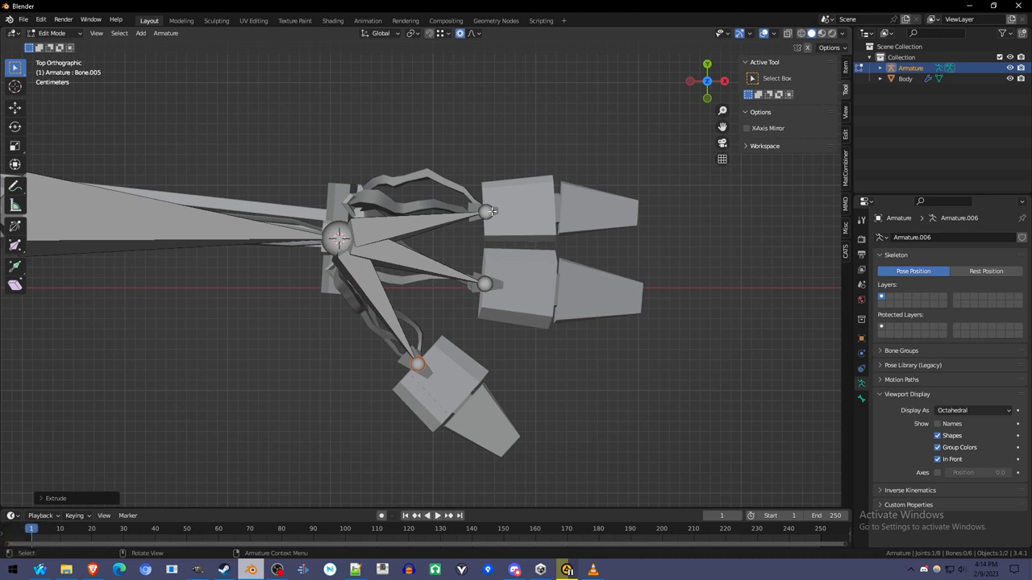
click(486, 283)
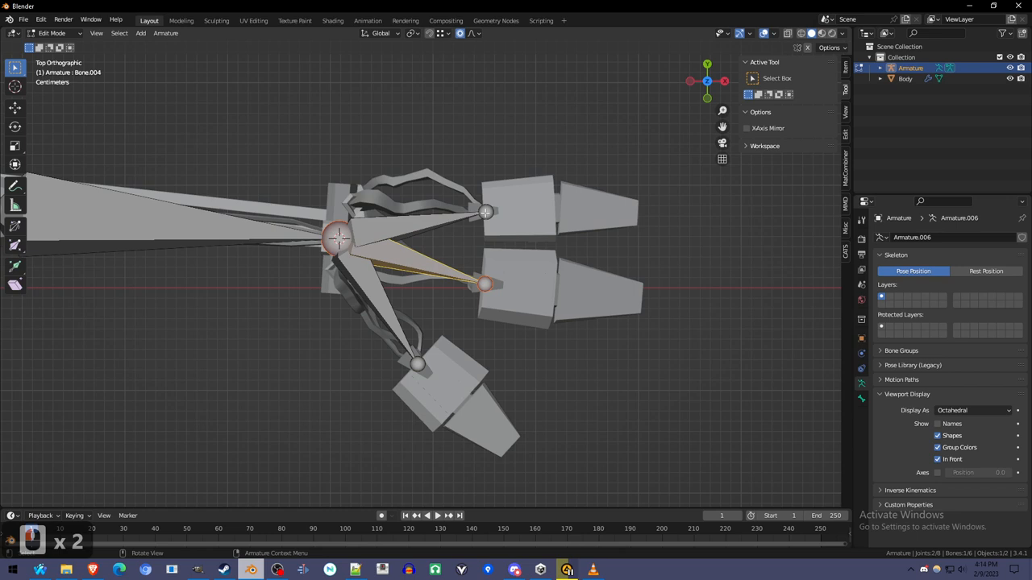
click(486, 212)
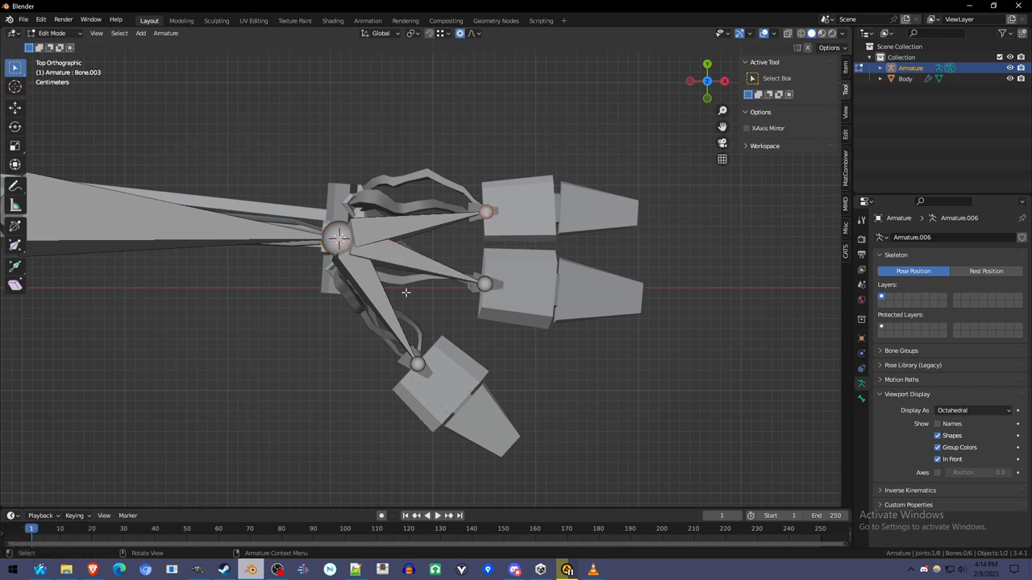
click(487, 213)
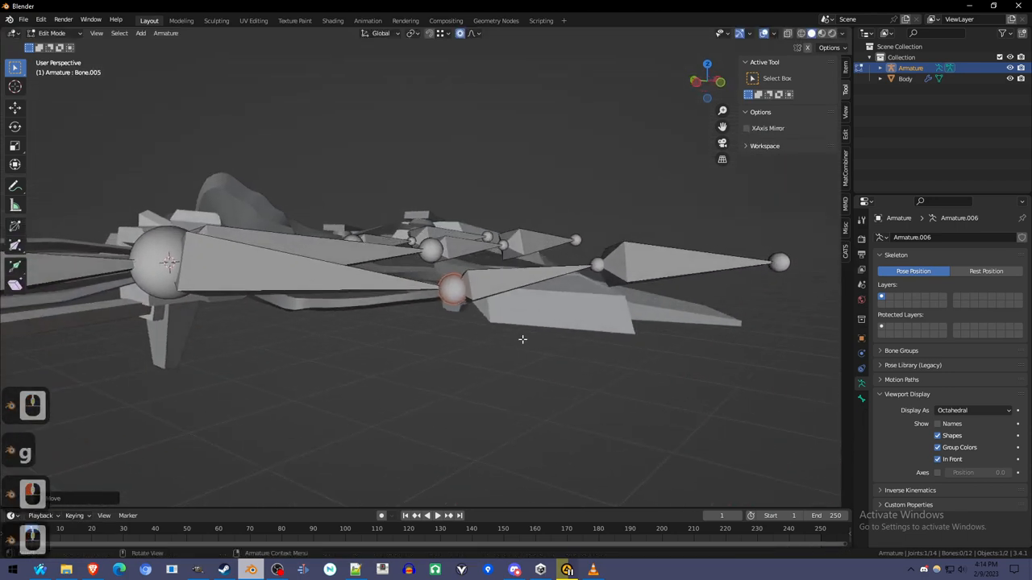
Step: Locate each finger part on the body and extend the finger bone chains to the fingertips
key(Tab)
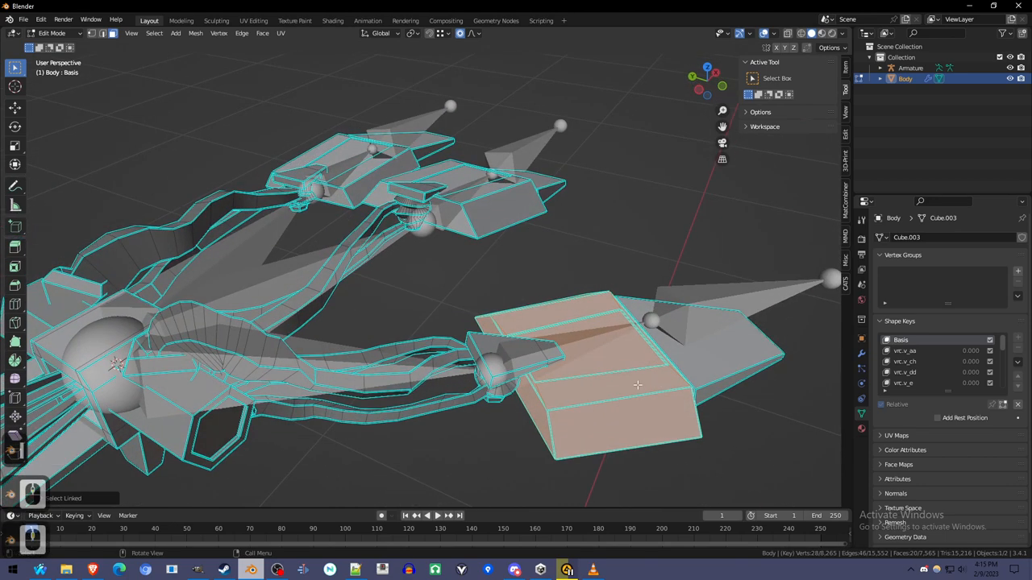
key(ctrl+z)
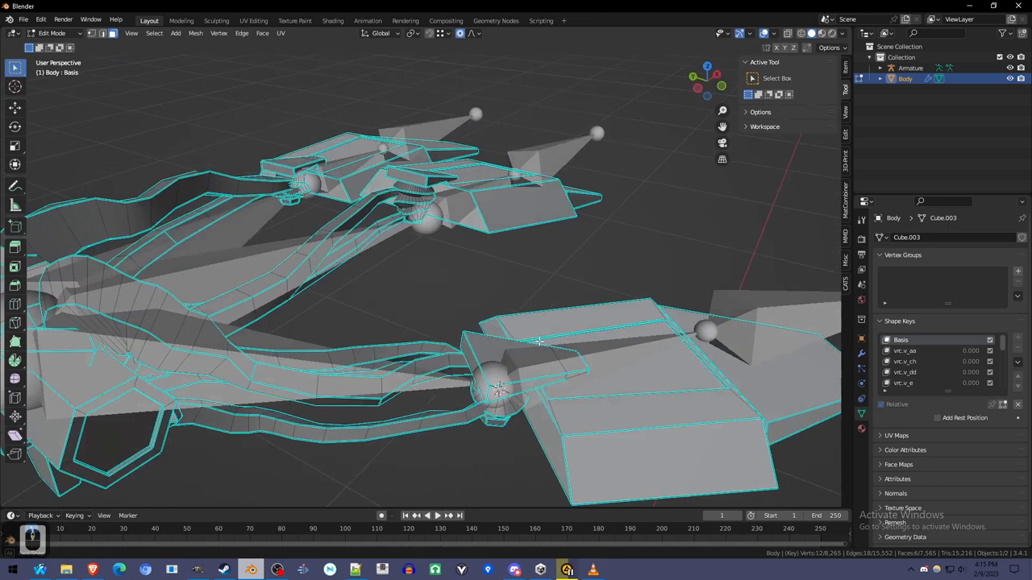
key(Tab)
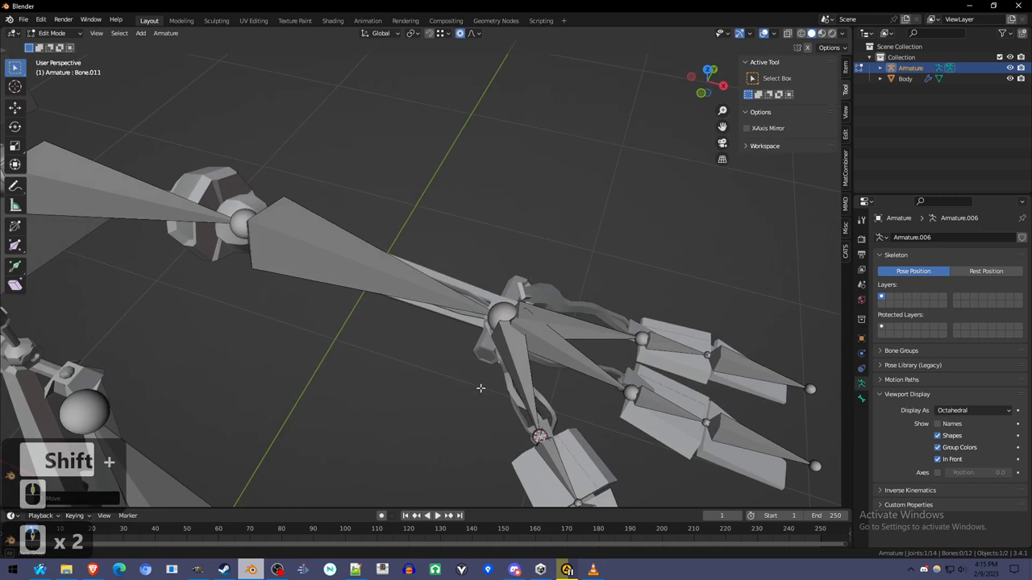
Step: Parent the body to the armature with empty vertex groups and switch it into Weight Paint mode
drag(480, 387, 606, 410)
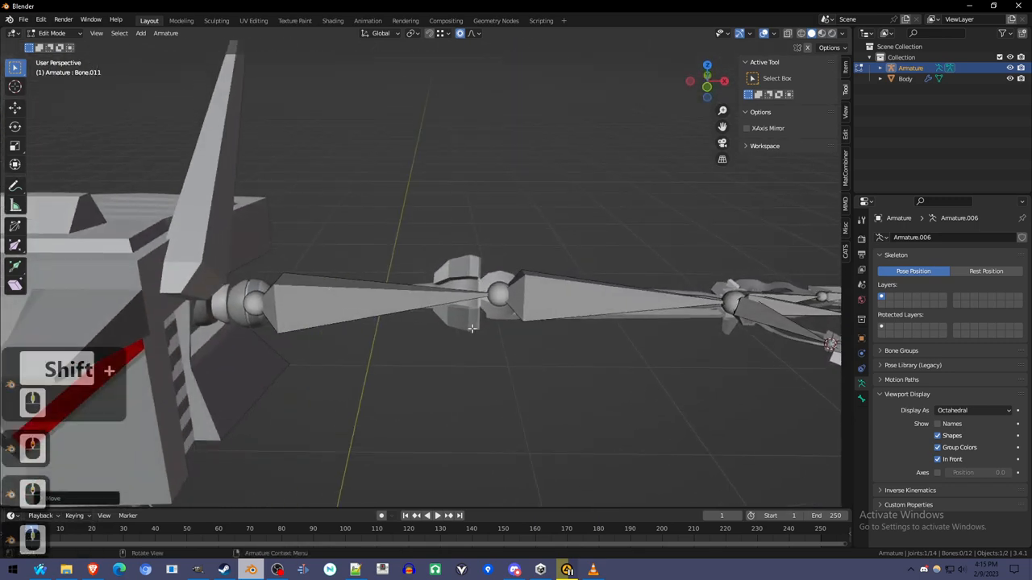
key(Tab)
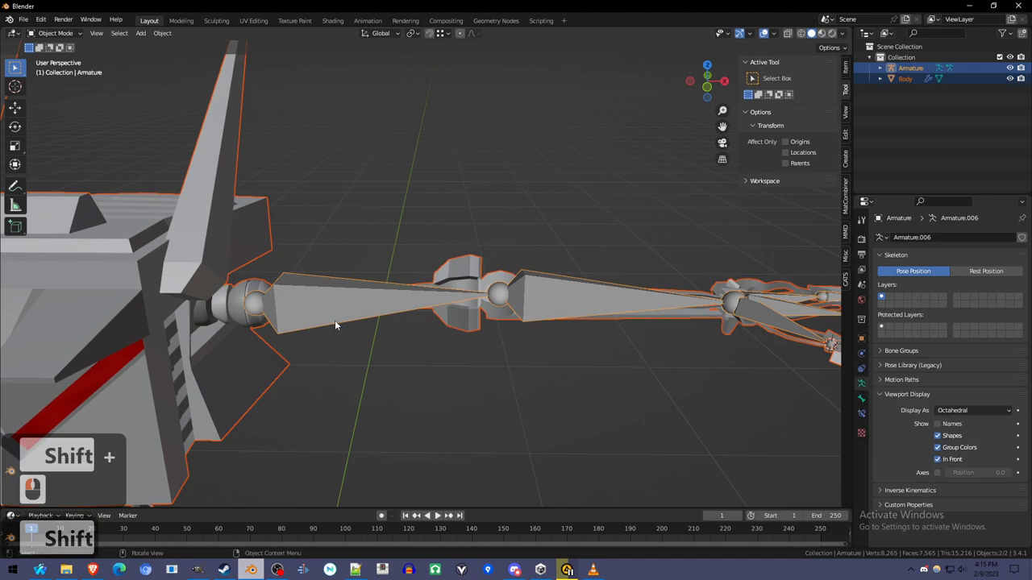
key(ctrl+p)
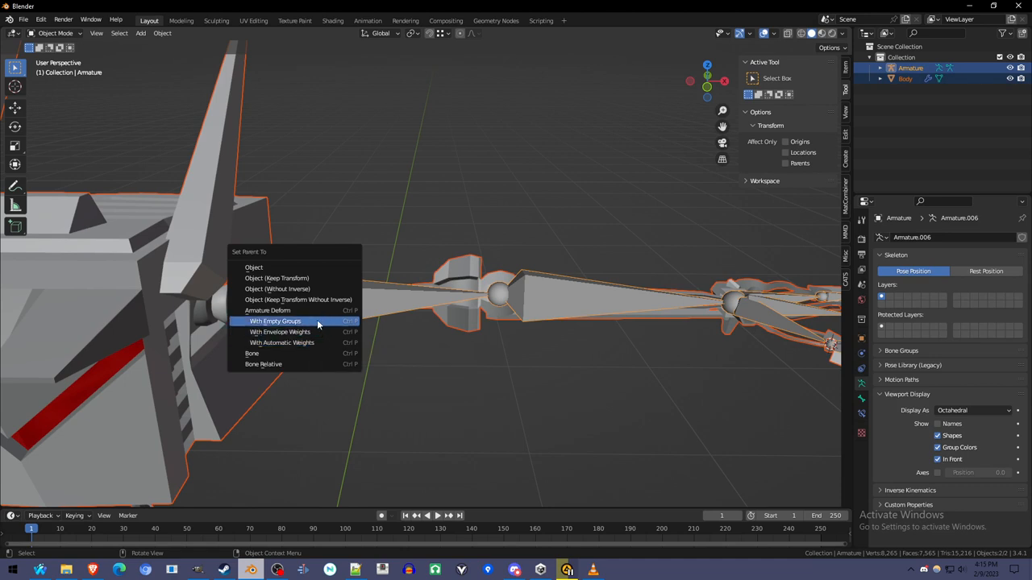
click(276, 321)
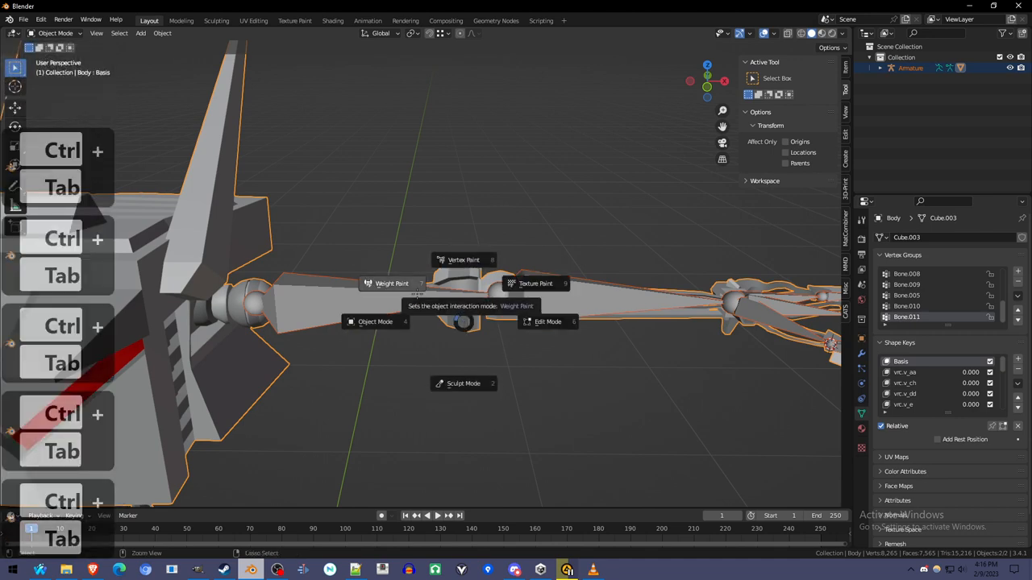
click(392, 283)
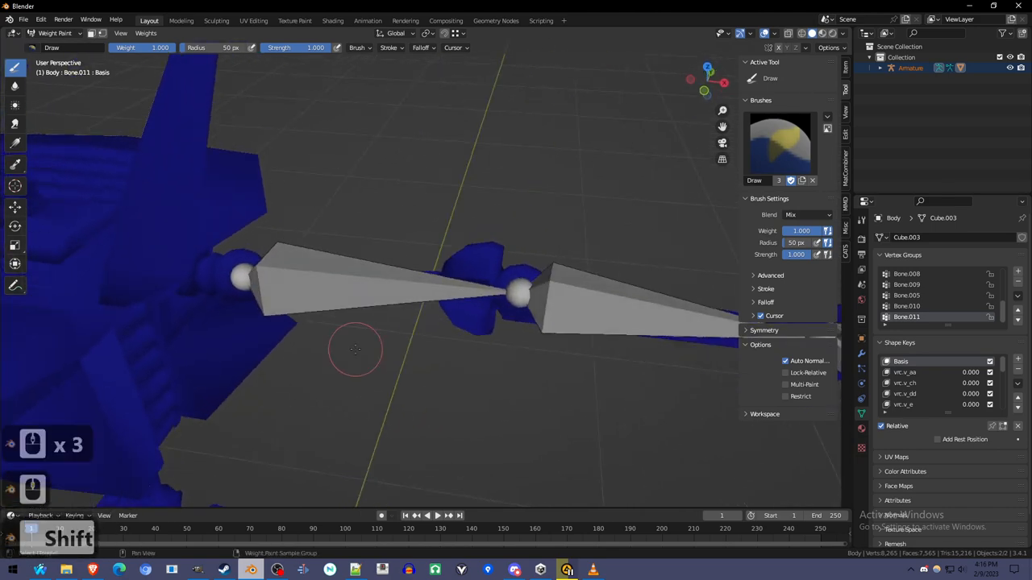
drag(355, 351, 451, 334)
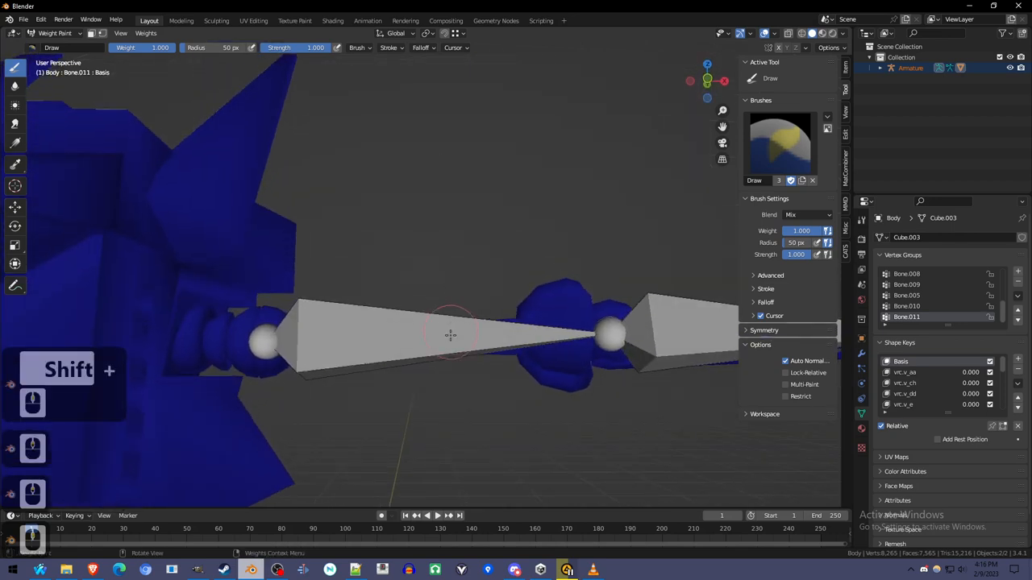
Step: Assign the rigid forearm vertices to the Bone.001 group at weight 1.0 and leave Edit Mode
key(Tab)
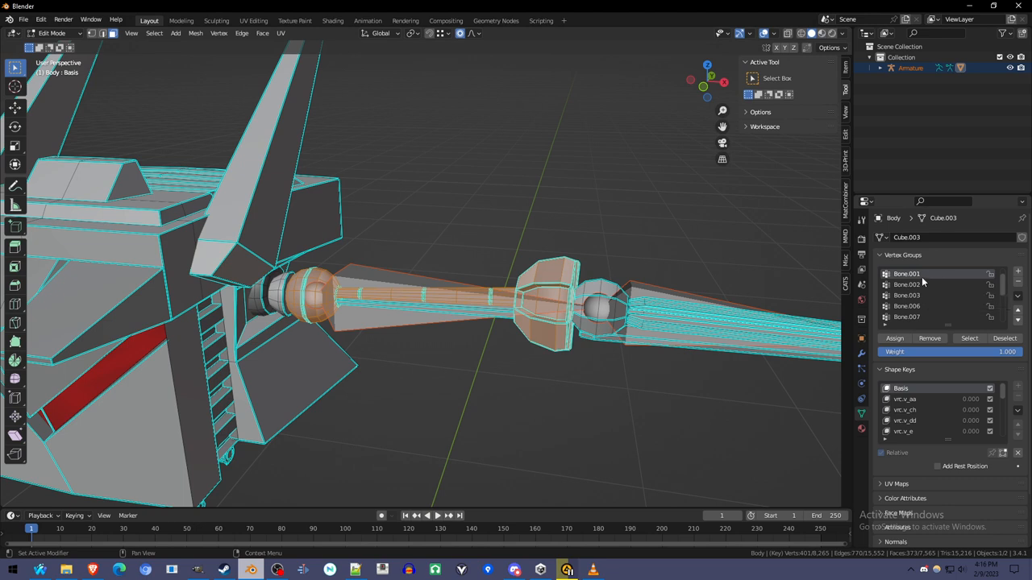
mouse_move(906, 274)
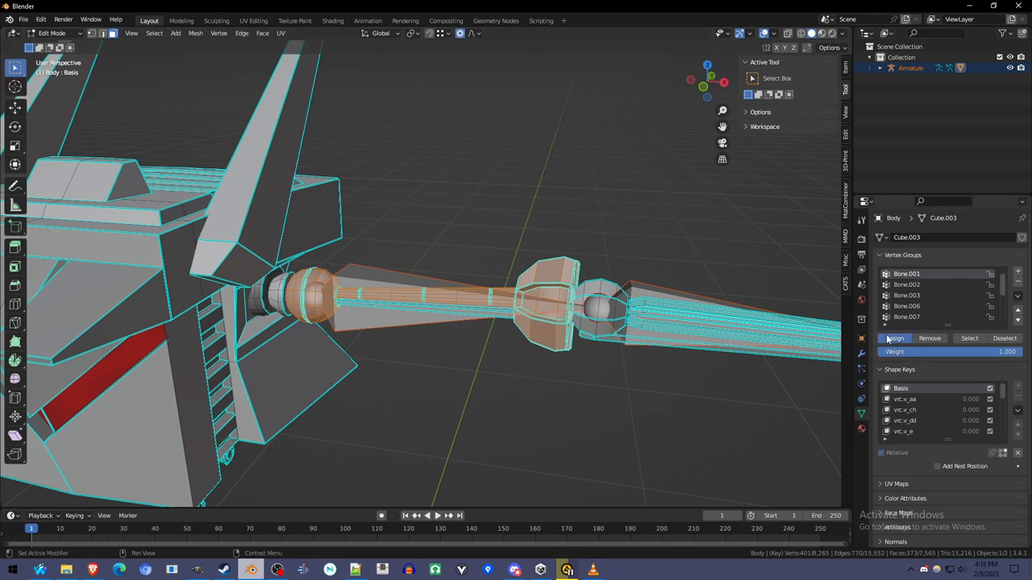
click(895, 339)
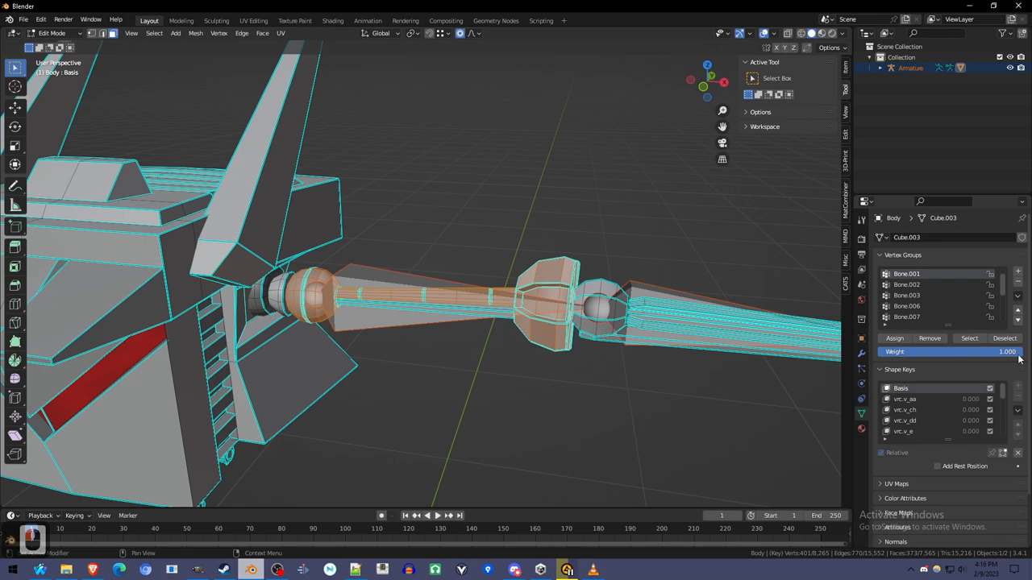
key(Tab)
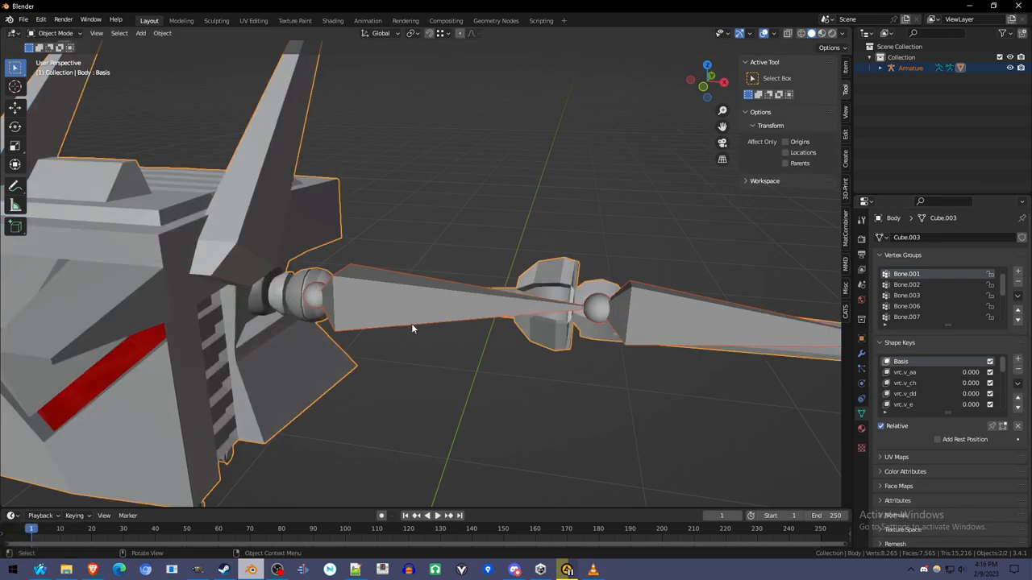
Step: Preview the Bone.001 and Bone.002 groups in Weight Paint, then return to mesh editing
key(ctrl+tab)
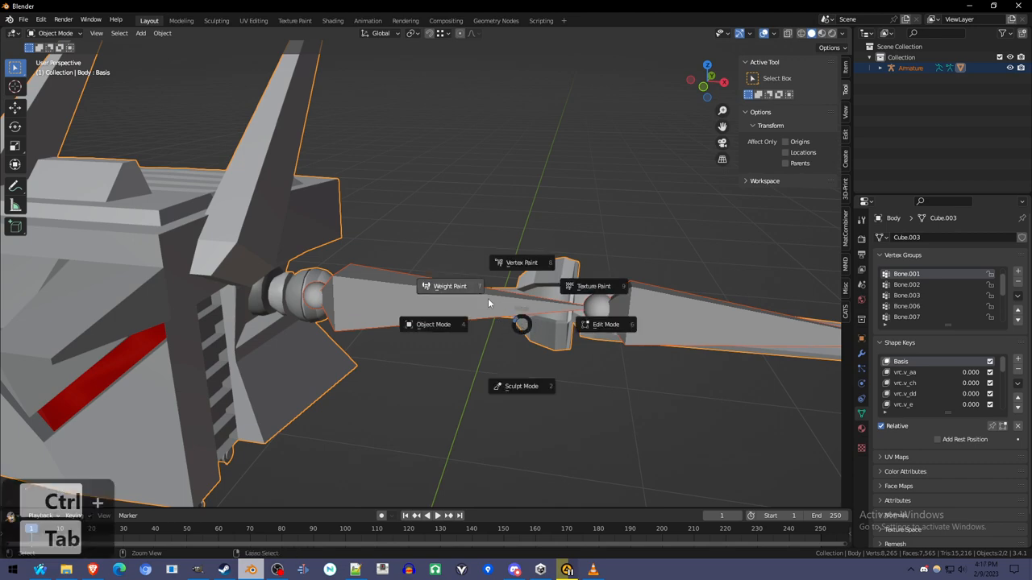
click(448, 287)
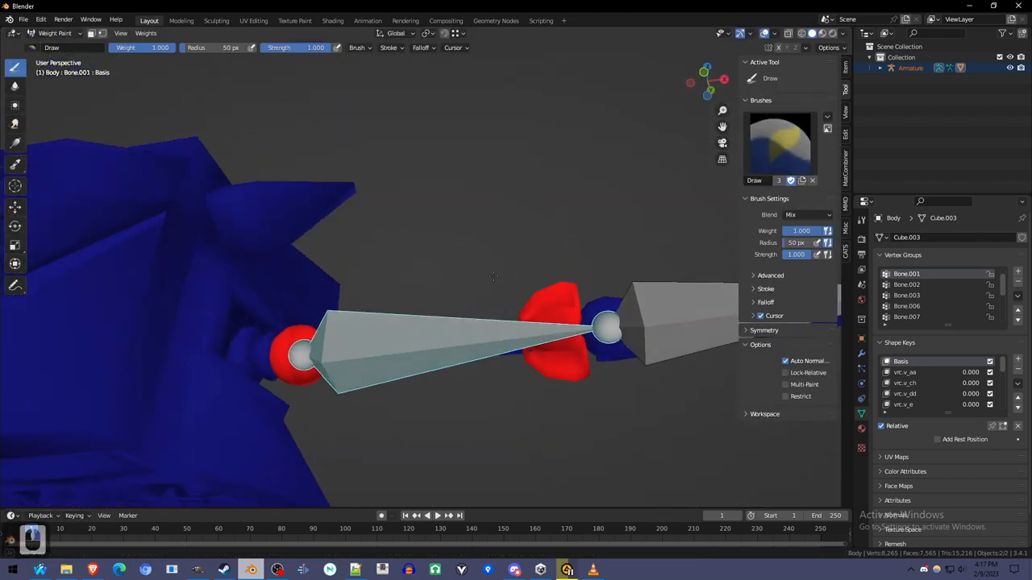
key(Tab)
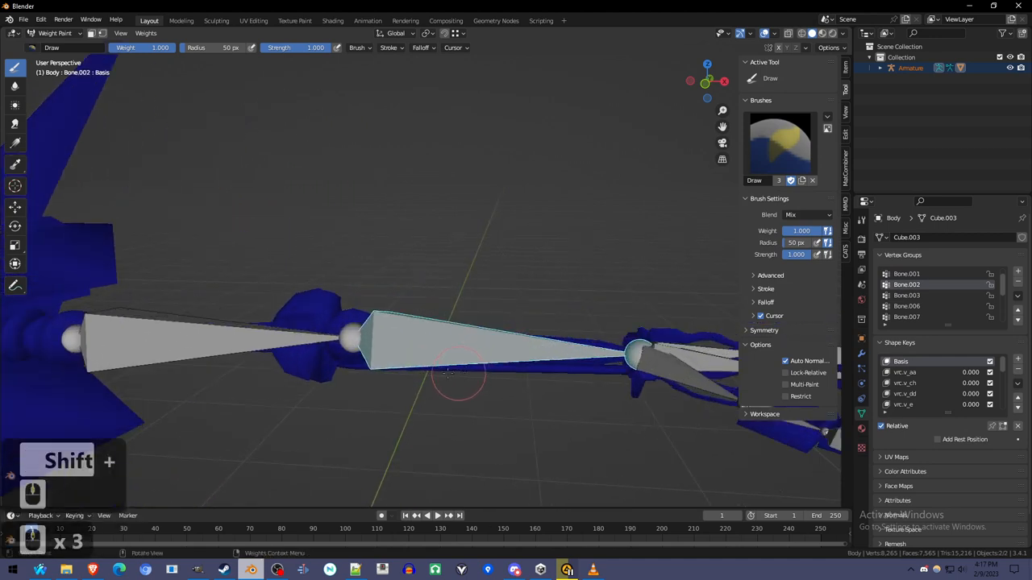
key(Tab)
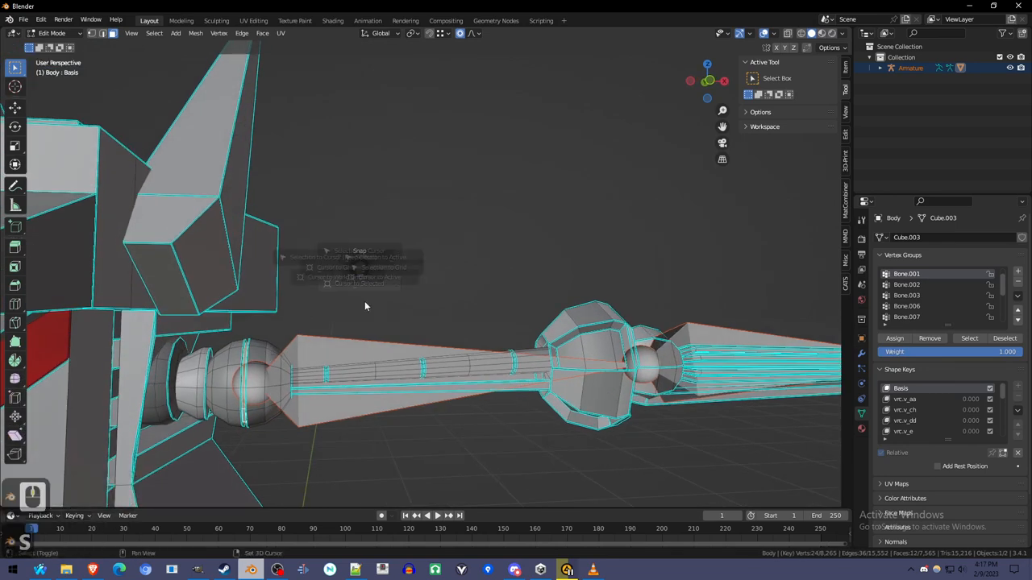
Step: Enter Pose Mode, trial-rotate the forearm bone and cancel the bend back to rest
key(Tab)
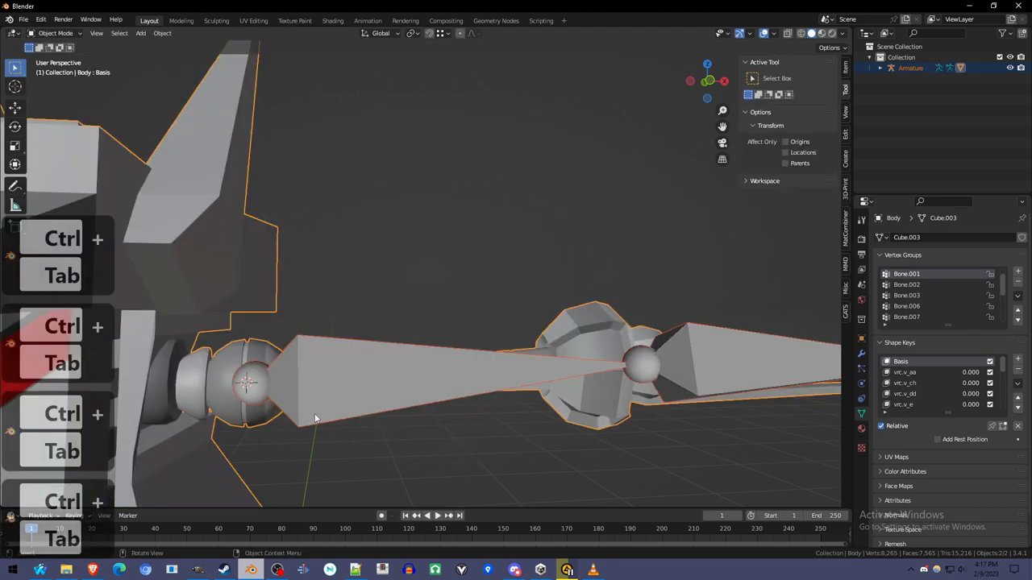
key(Tab)
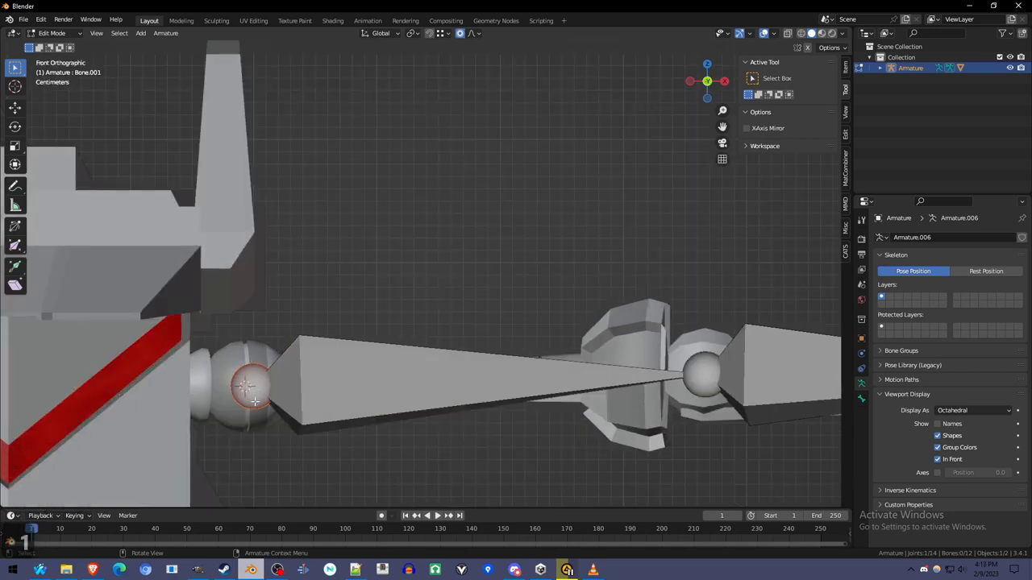
key(shift+s)
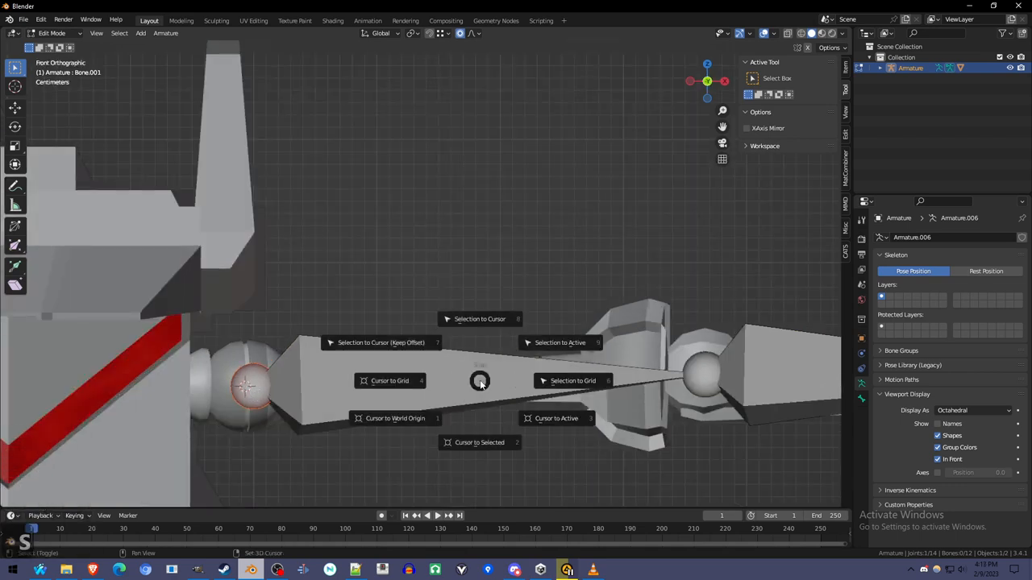
key(Tab)
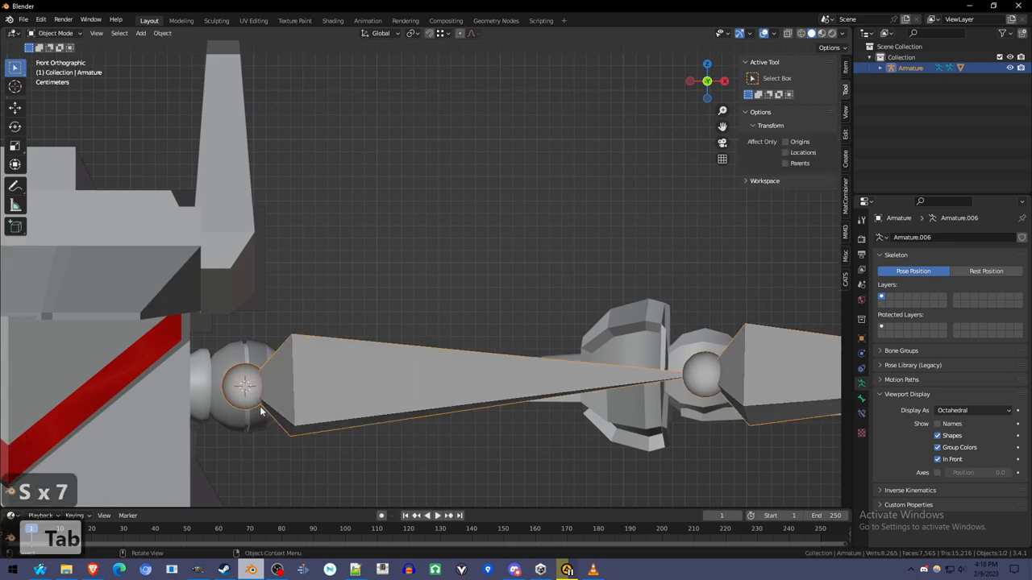
key(ctrl+tab)
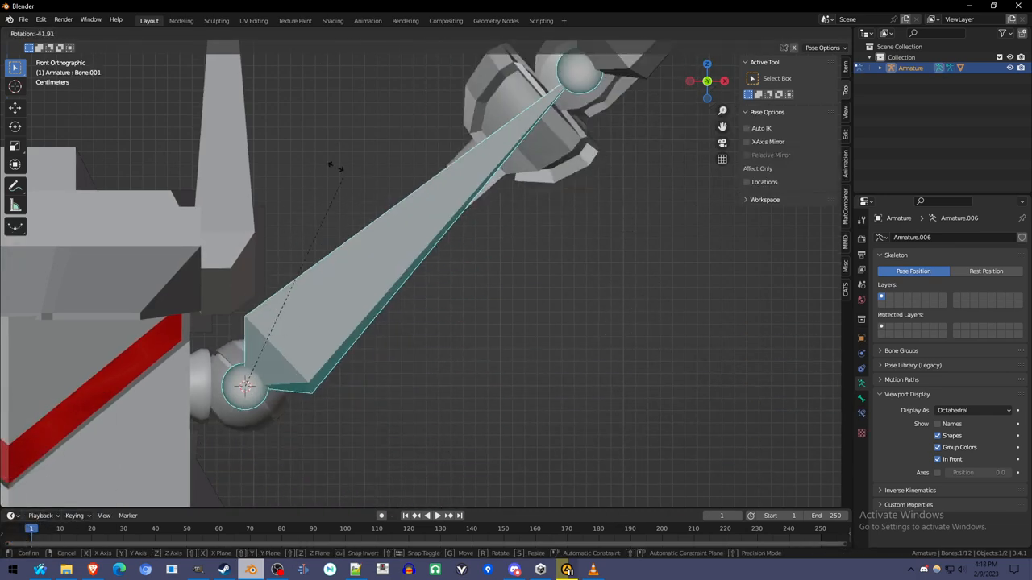
key(Tab)
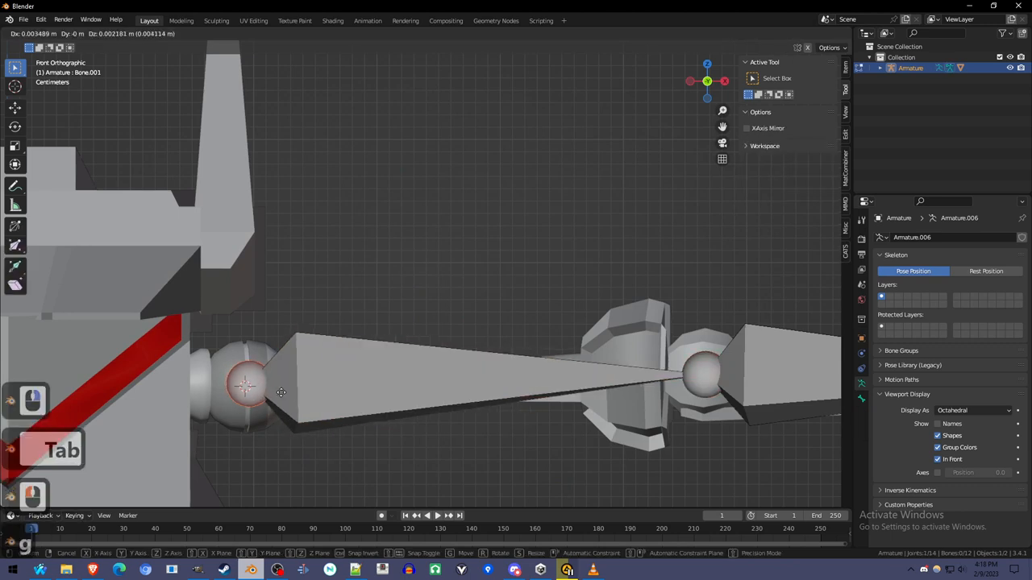
key(Tab)
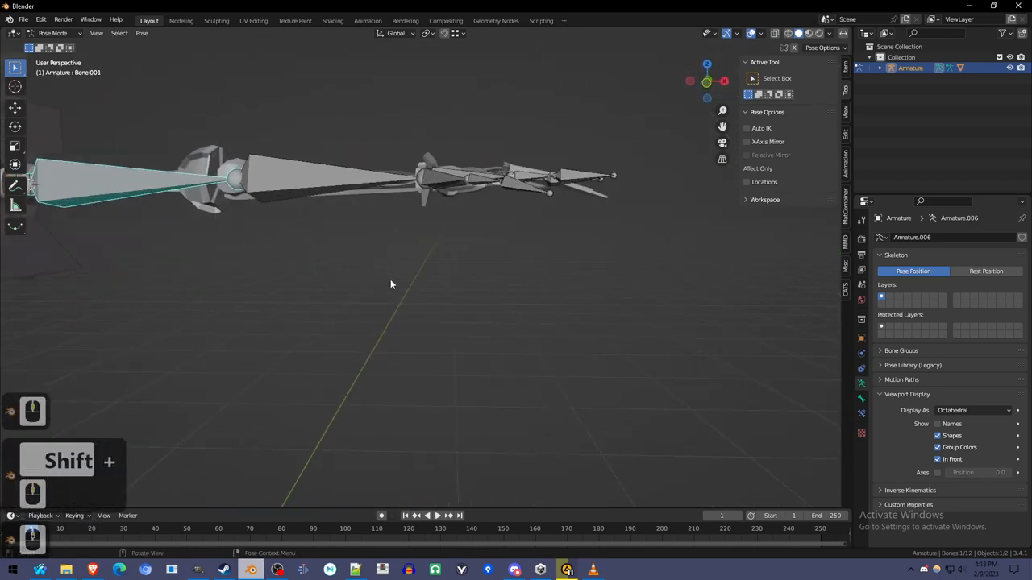
Step: Paint the hand's lower finger piece at full weight 1.0 for the Bone.010 finger group
drag(390, 283, 497, 369)
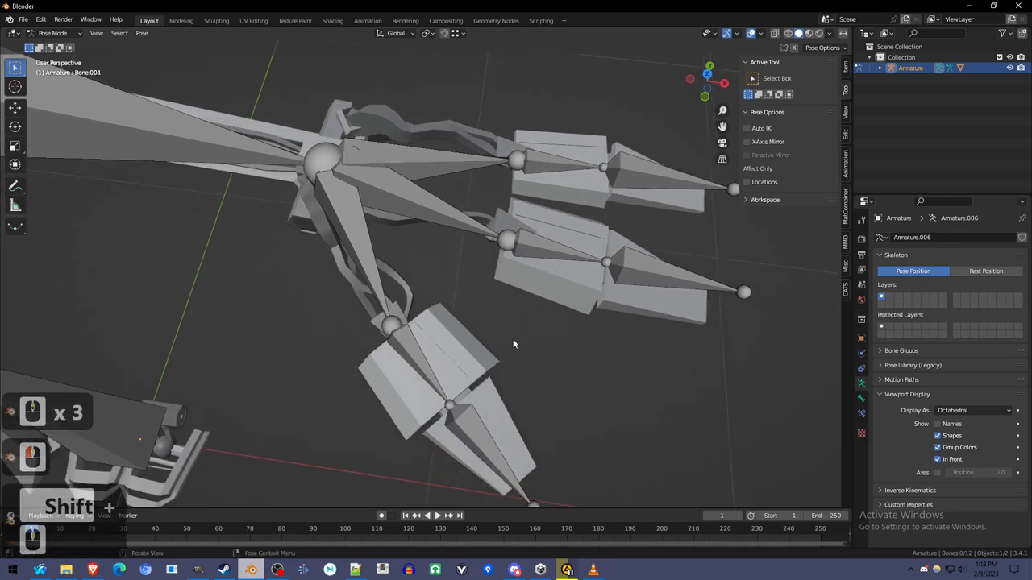
drag(512, 345, 545, 323)
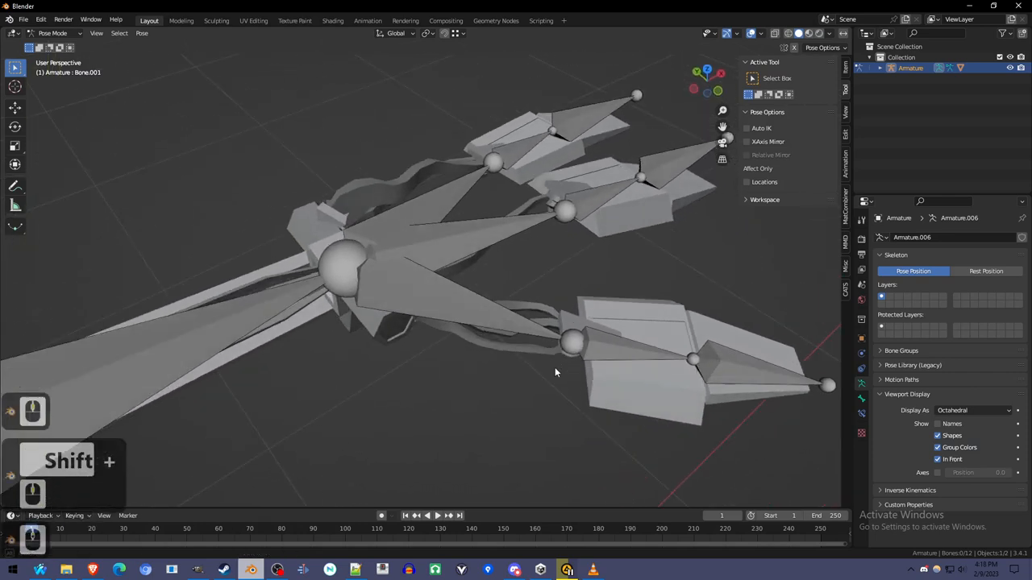
drag(556, 373, 606, 374)
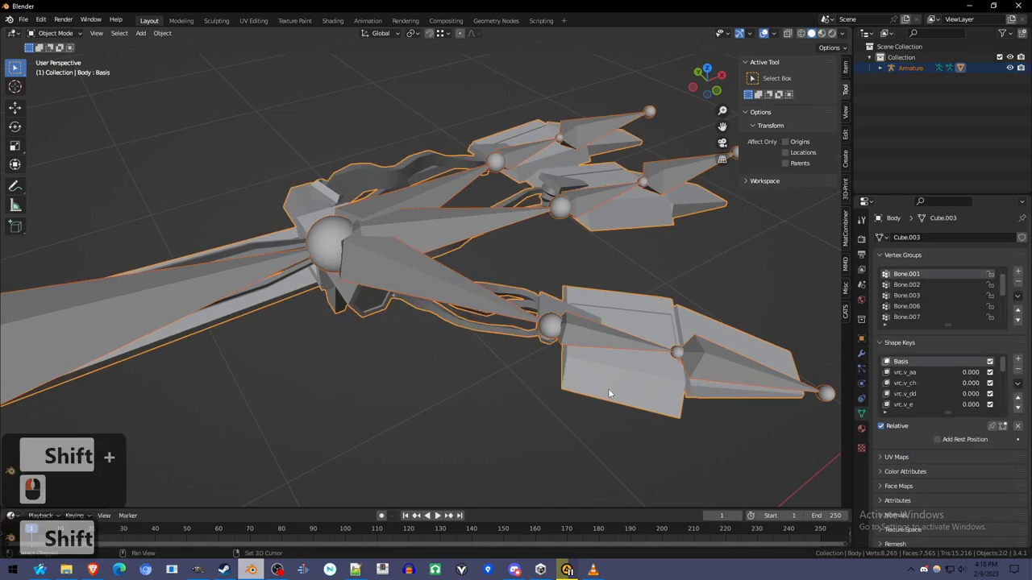
key(Ctrl+Tab)
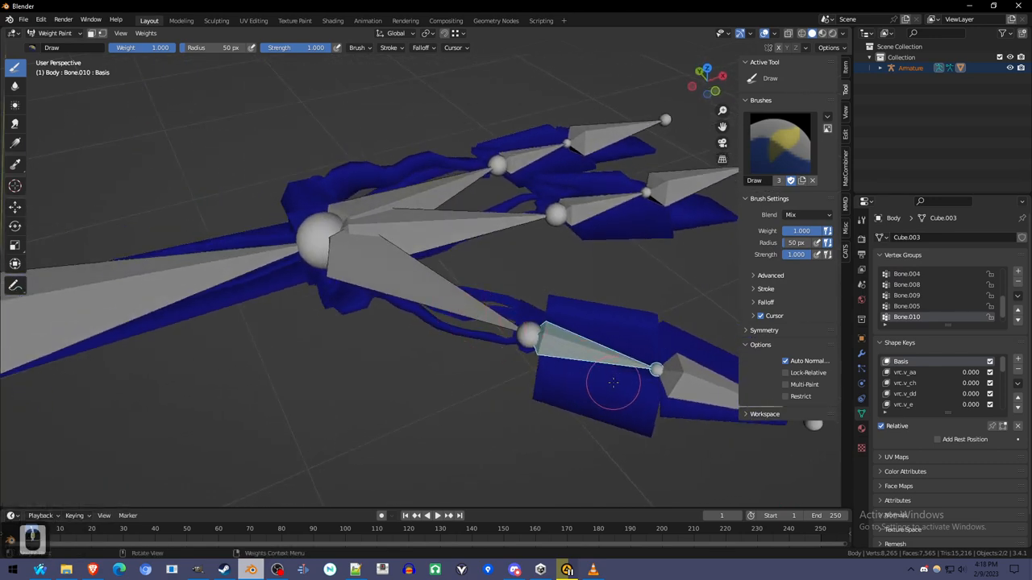
key(Tab)
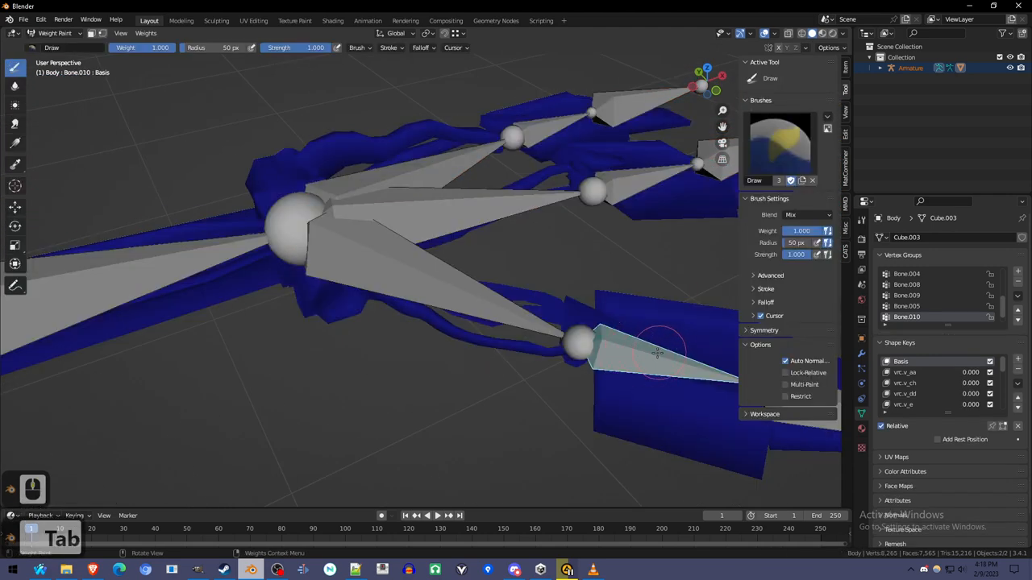
key(Tab)
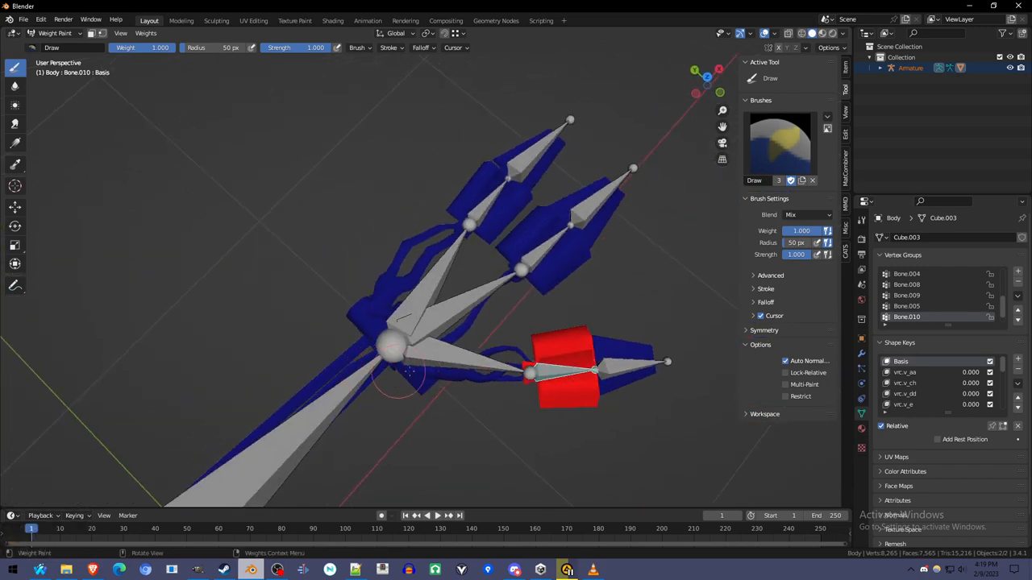
Step: Paint the Bone.010 cable end on Body.001 with a red-to-blue gradient, then return to posing
key(Tab)
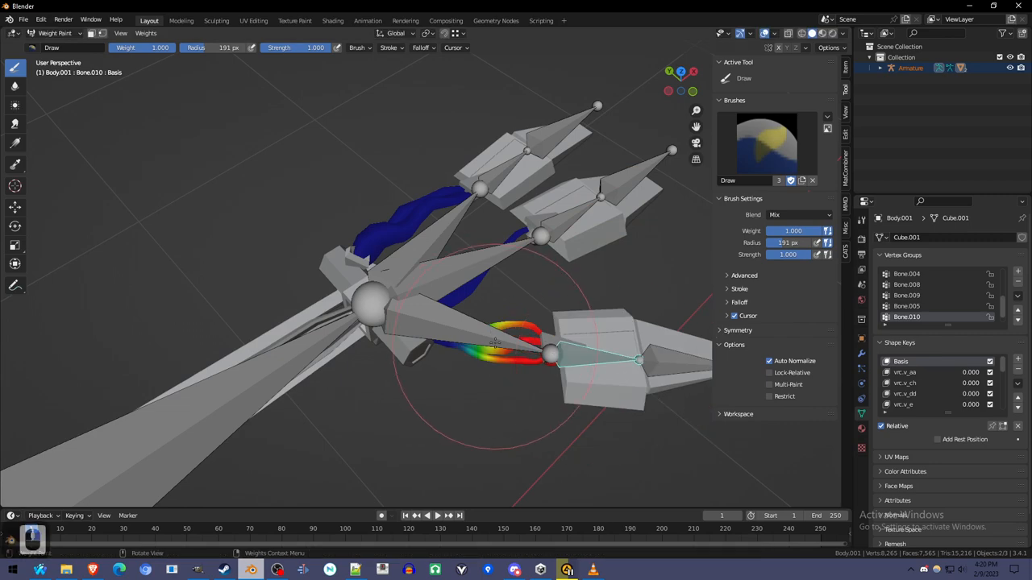
key(ctrl+Tab)
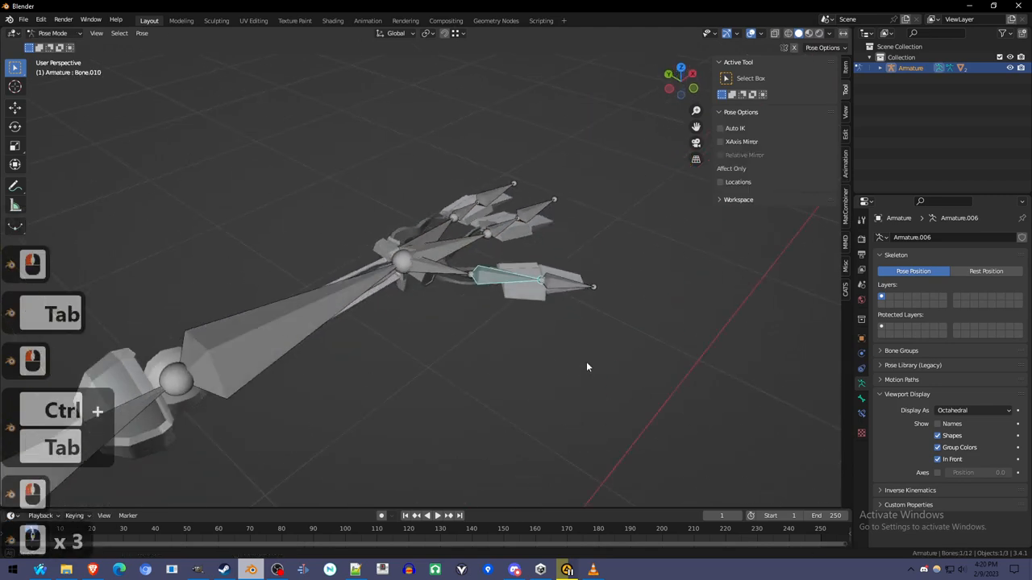
key(r)
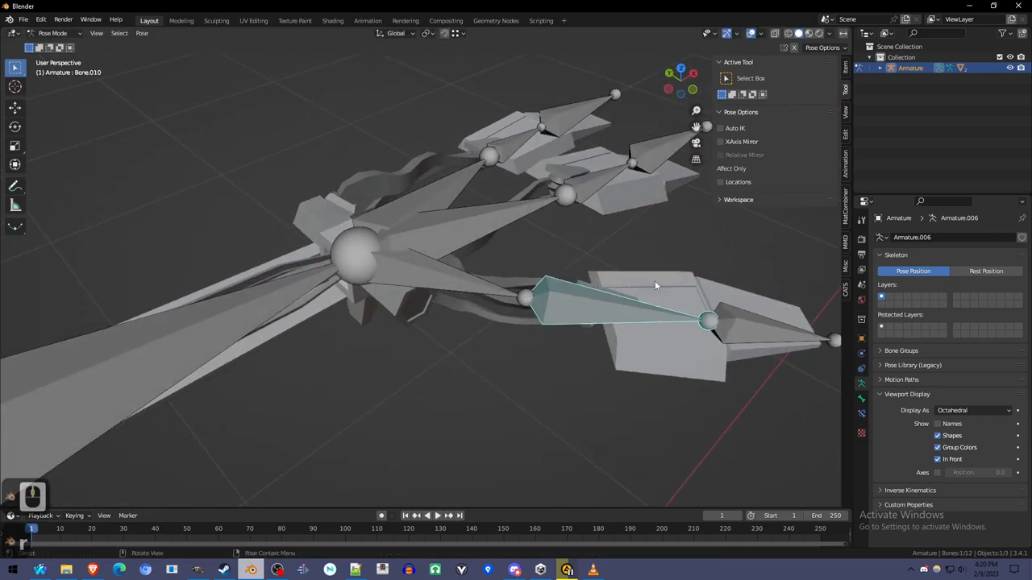
Step: Smooth the finger cable's weight gradient with the Blur brush
key(ctrl+tab)
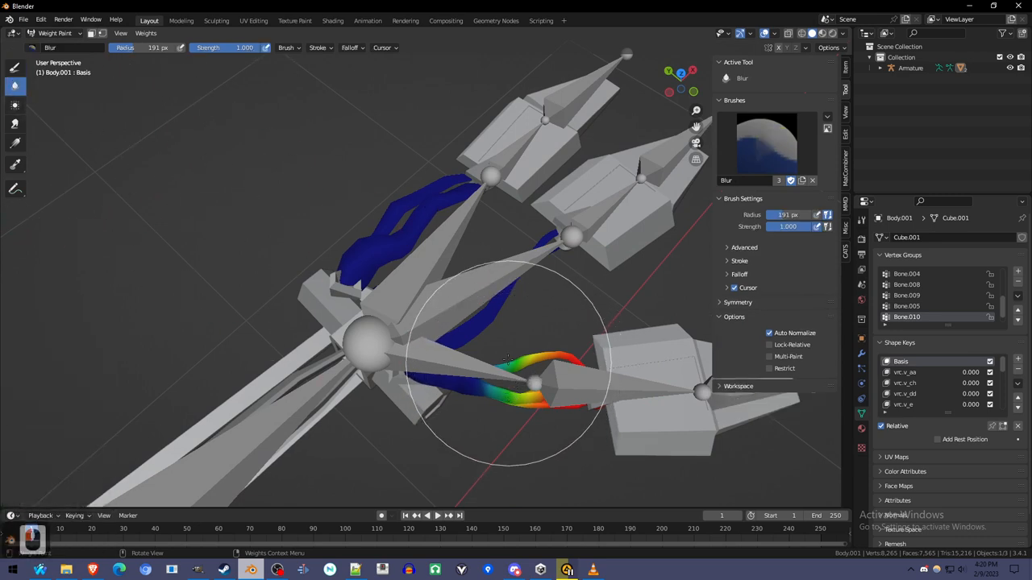
drag(508, 358, 486, 411)
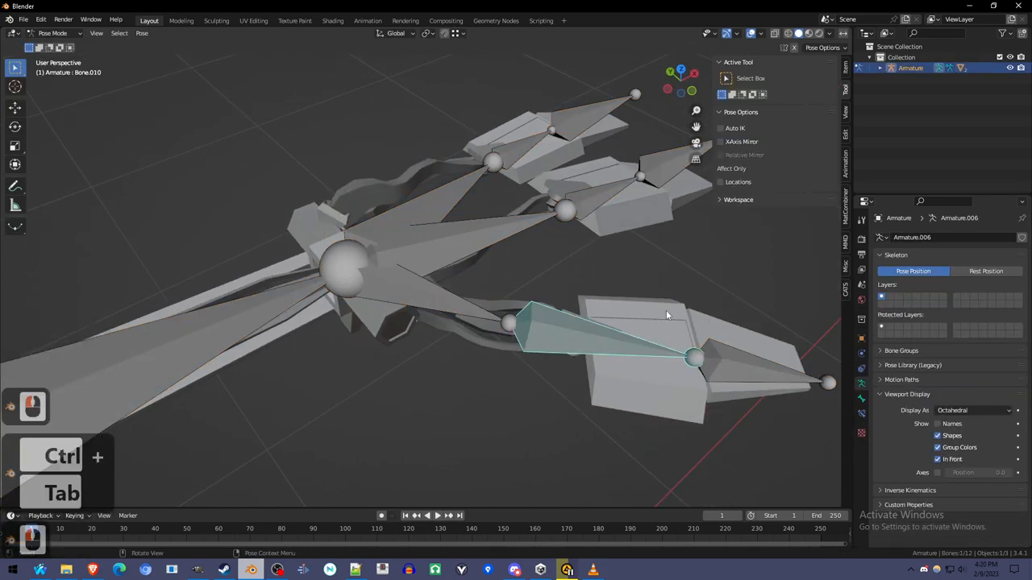
key(r)
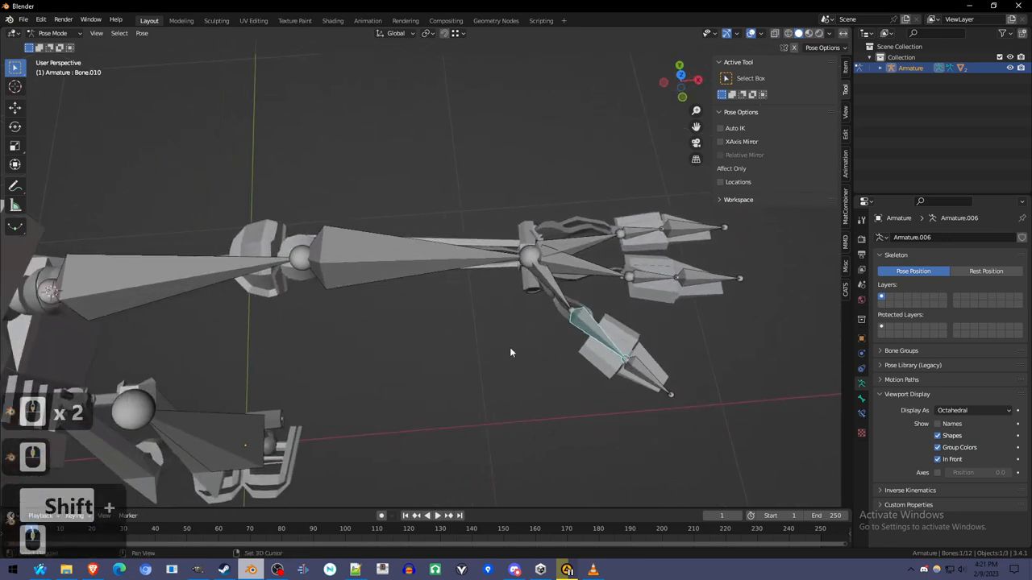
Step: Rotate the forearm bone Bone.002 slightly to test how the hand mesh bends
drag(510, 352, 506, 339)
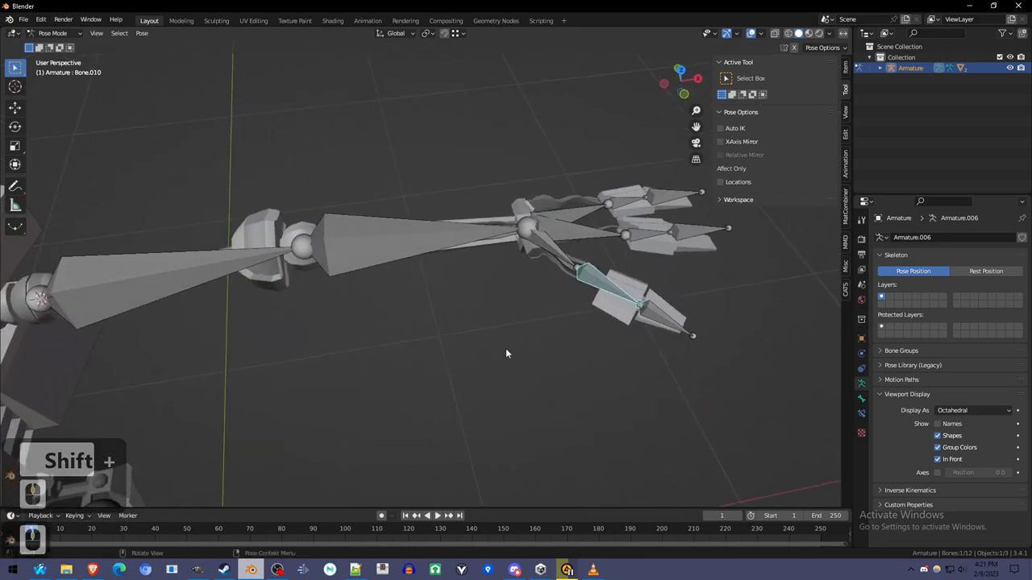
key(r)
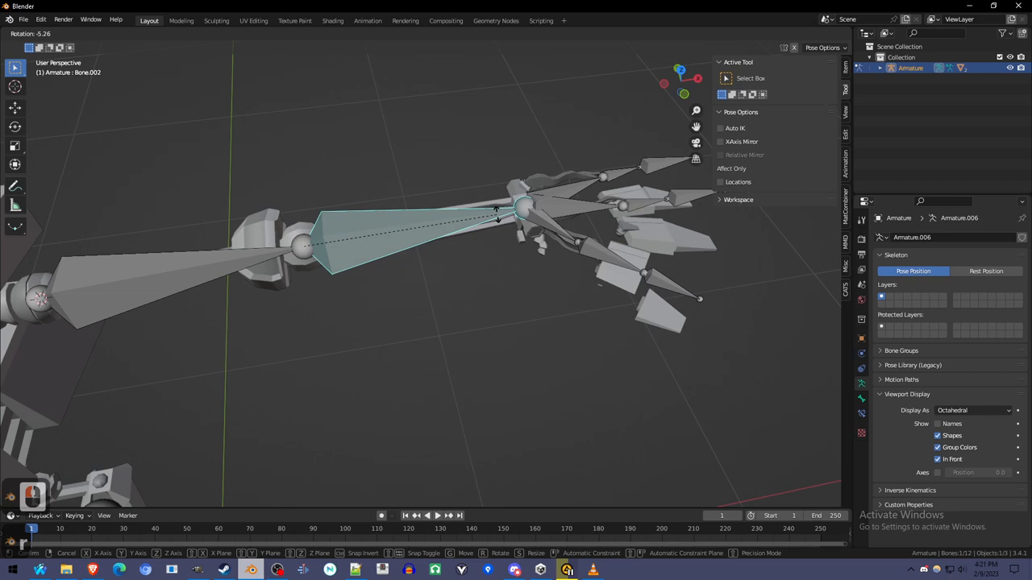